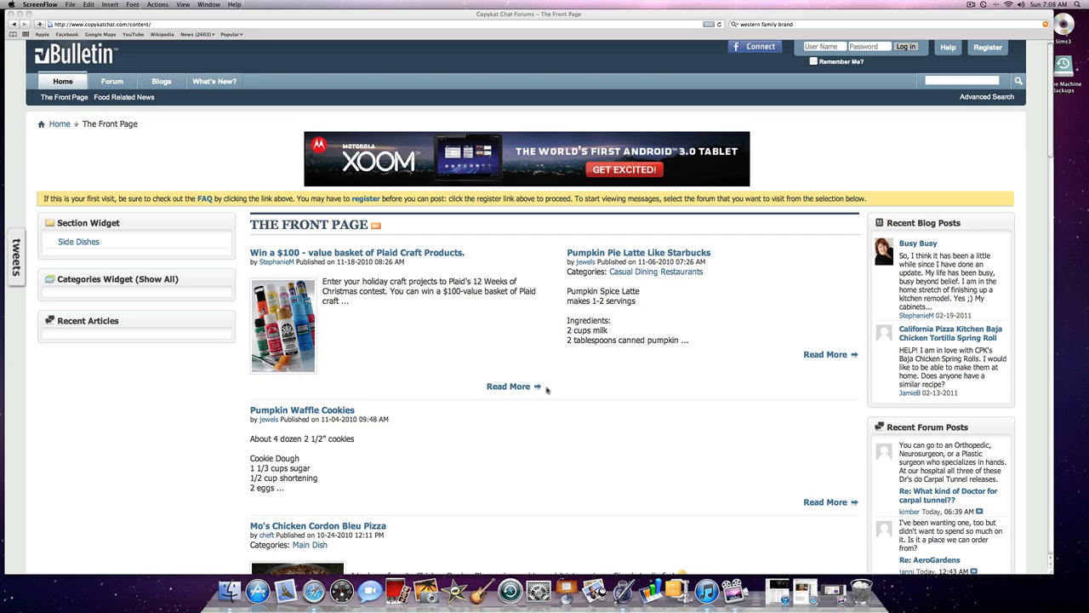
{"action": "mouse_move", "coordinate": [491, 297]}
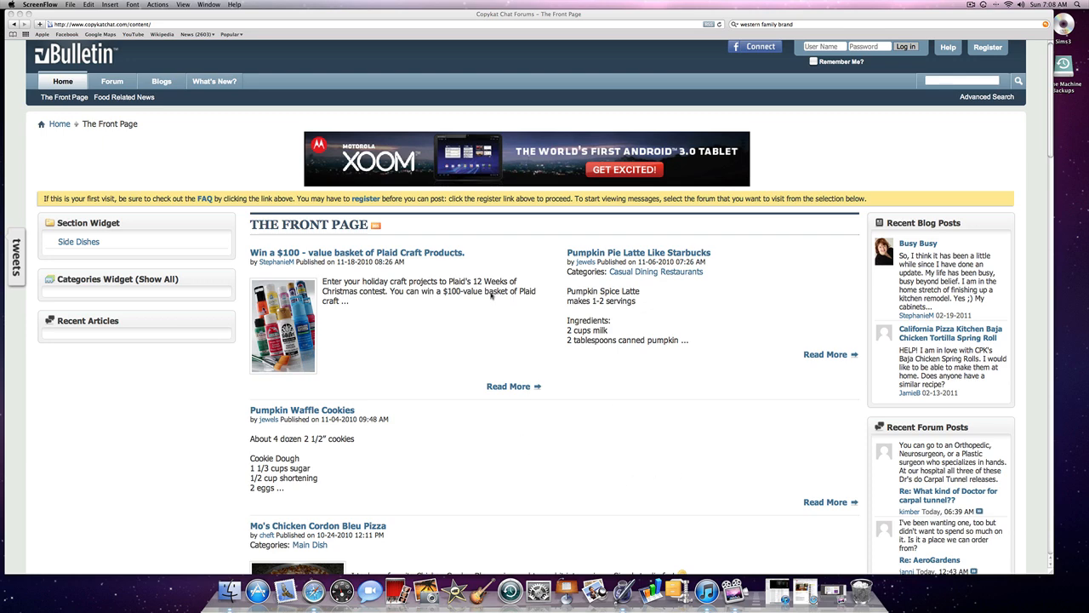
{"action": "mouse_move", "coordinate": [622, 378]}
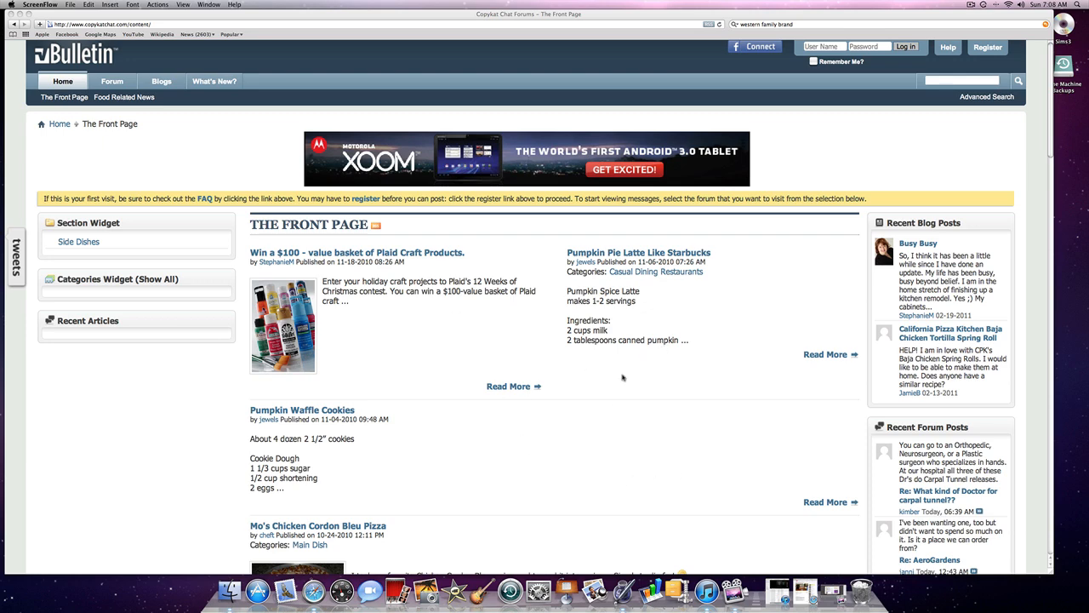
Step: Go to the Forum index and scroll to the Recipes by Categories boards, Appetizers to Vegetables
{"action": "scroll", "scroll_direction": "down", "scroll_amount": 3}
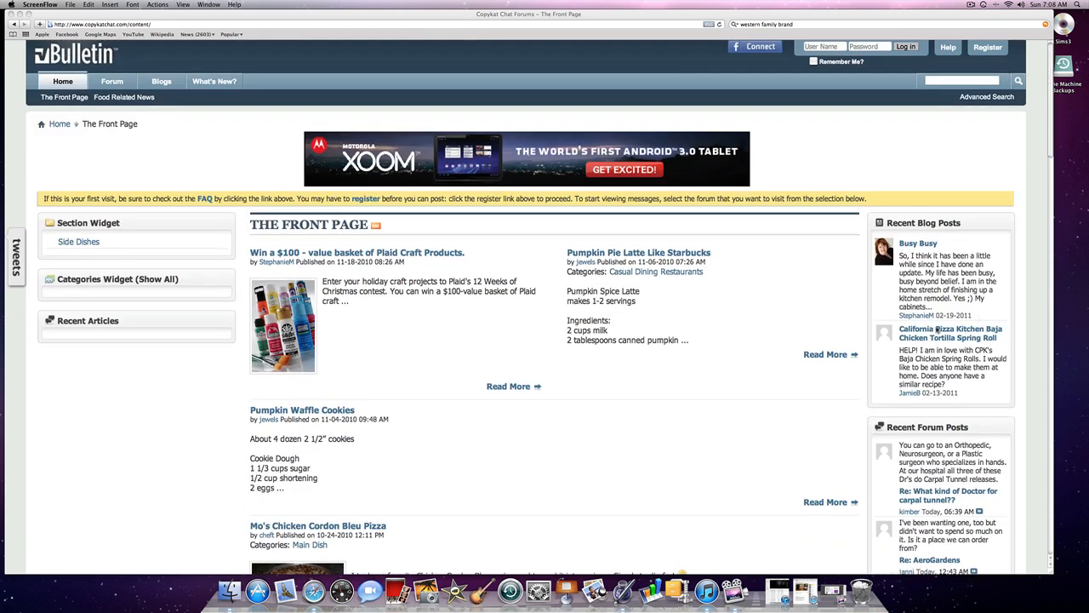
{"action": "mouse_move", "coordinate": [865, 319]}
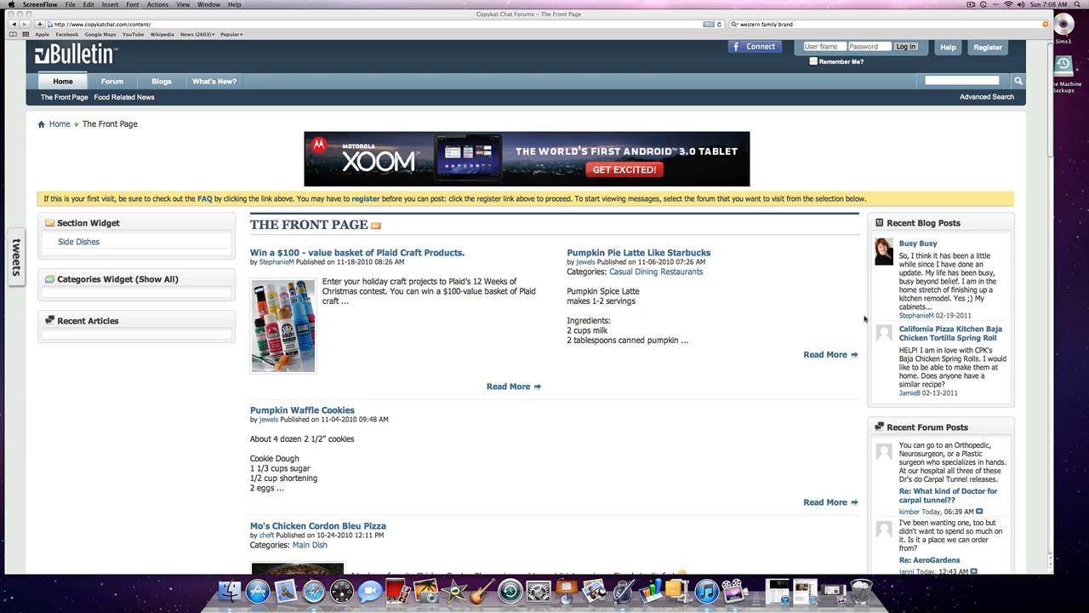
{"action": "scroll", "scroll_direction": "down", "scroll_amount": 3}
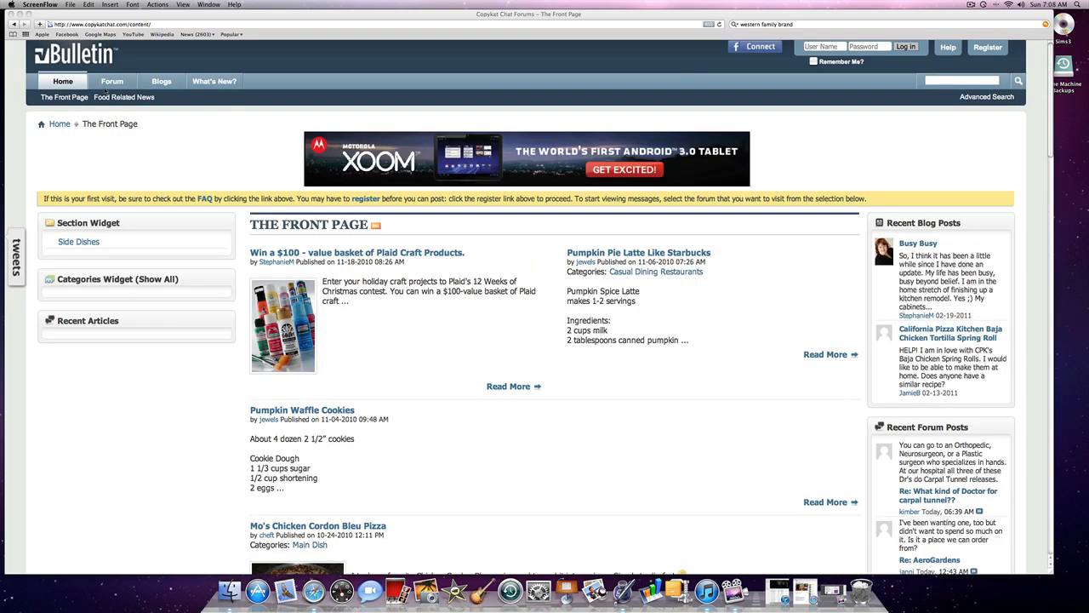
{"action": "left_click", "coordinate": [112, 81]}
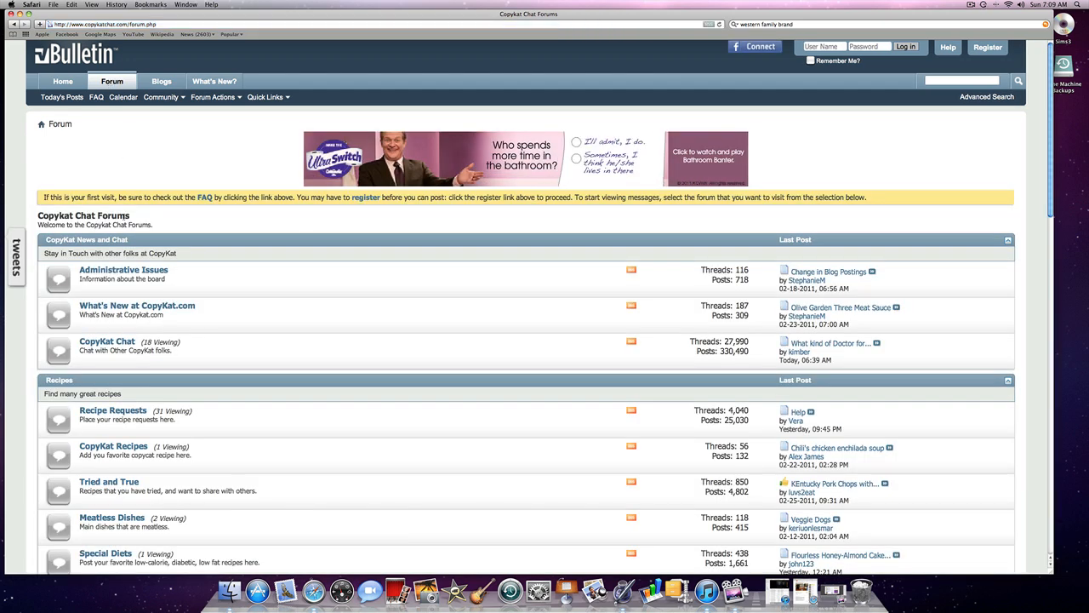
{"action": "scroll", "scroll_direction": "down", "scroll_amount": 3}
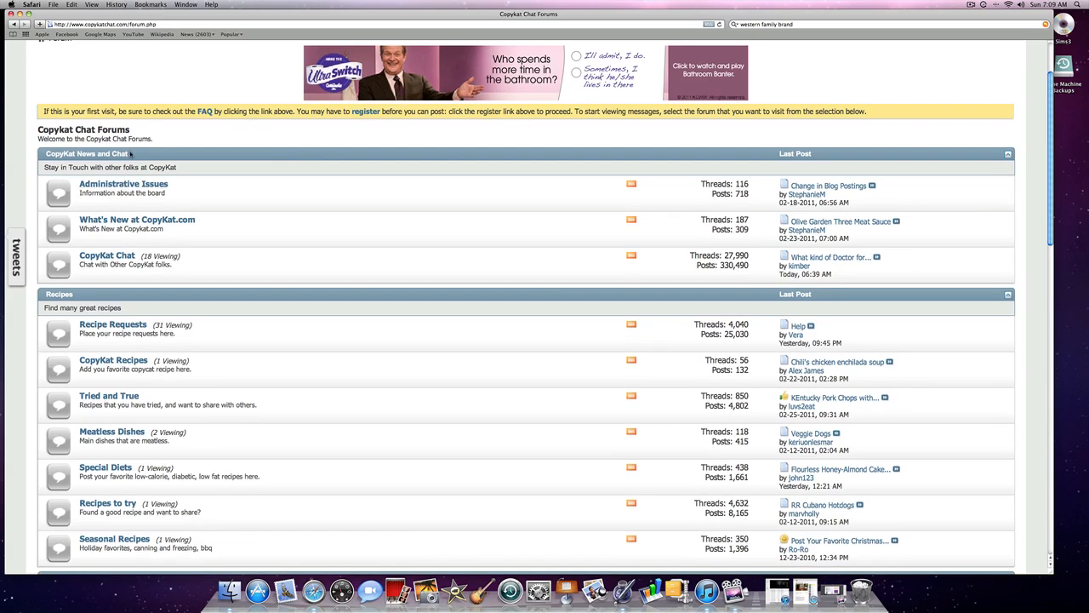
{"action": "mouse_move", "coordinate": [148, 174]}
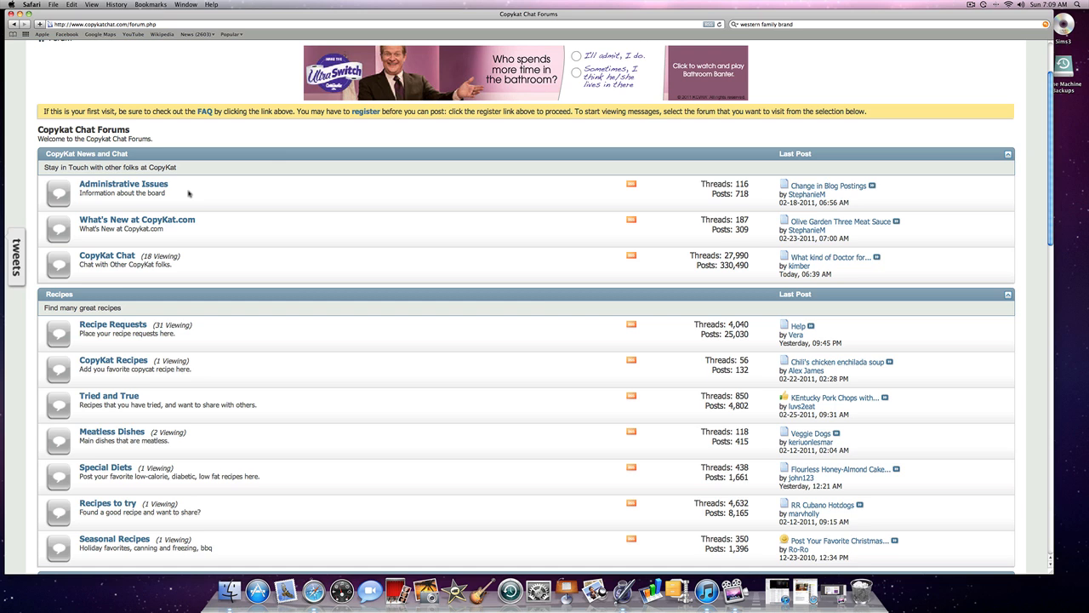
{"action": "mouse_move", "coordinate": [182, 190]}
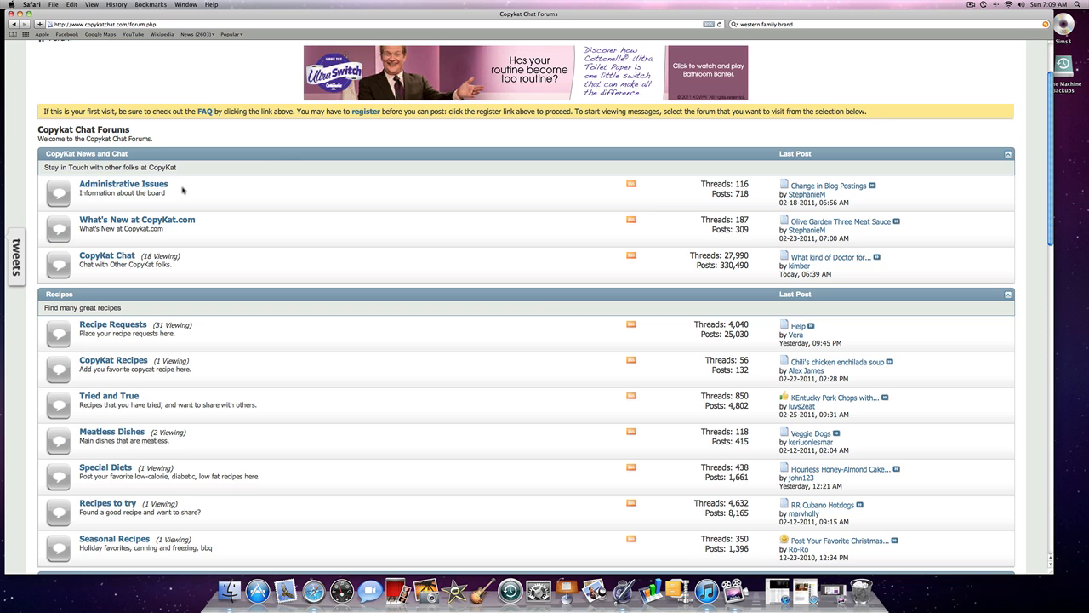
{"action": "mouse_move", "coordinate": [176, 226]}
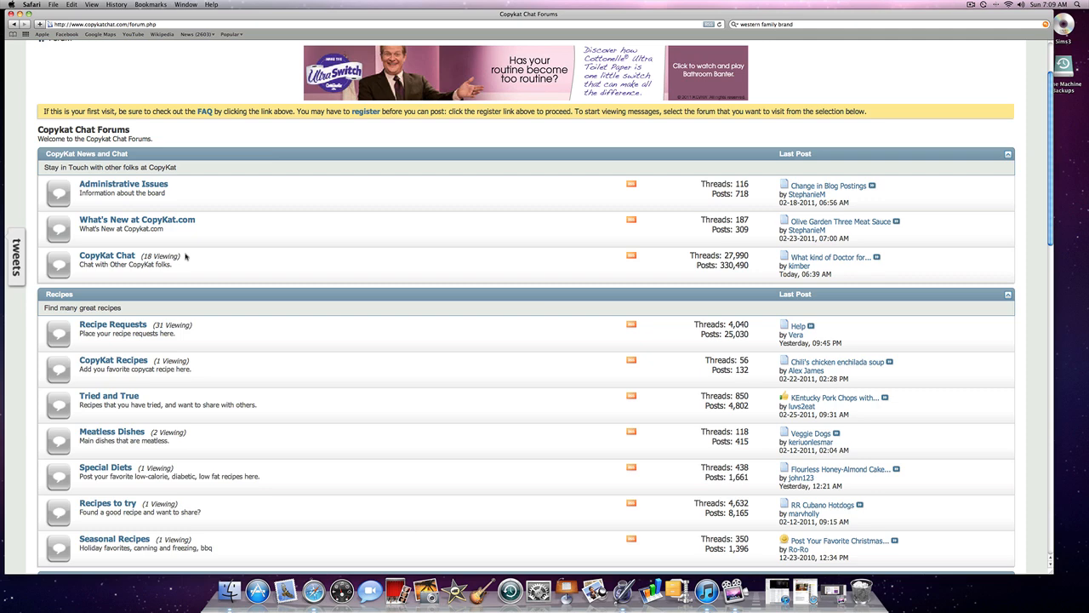
{"action": "scroll", "scroll_direction": "down", "scroll_amount": 3}
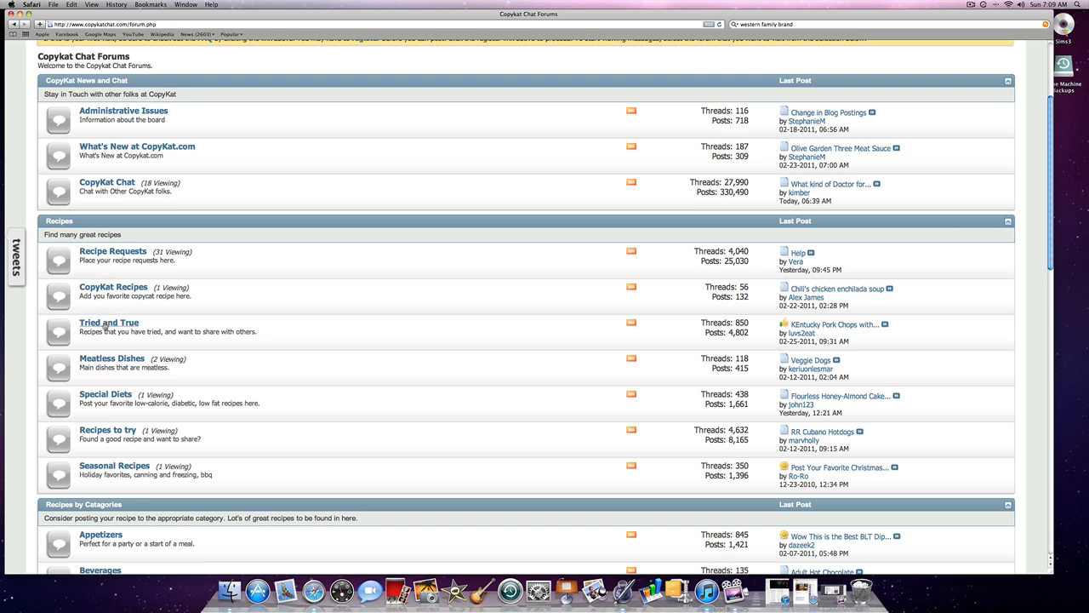
{"action": "mouse_move", "coordinate": [119, 324]}
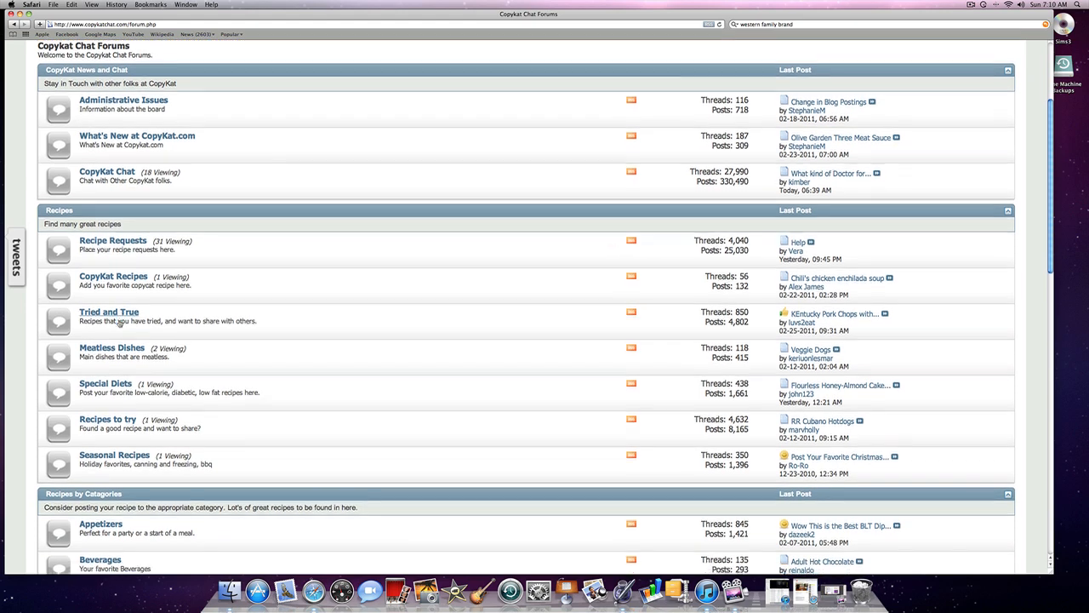
{"action": "scroll", "scroll_direction": "down", "scroll_amount": 3}
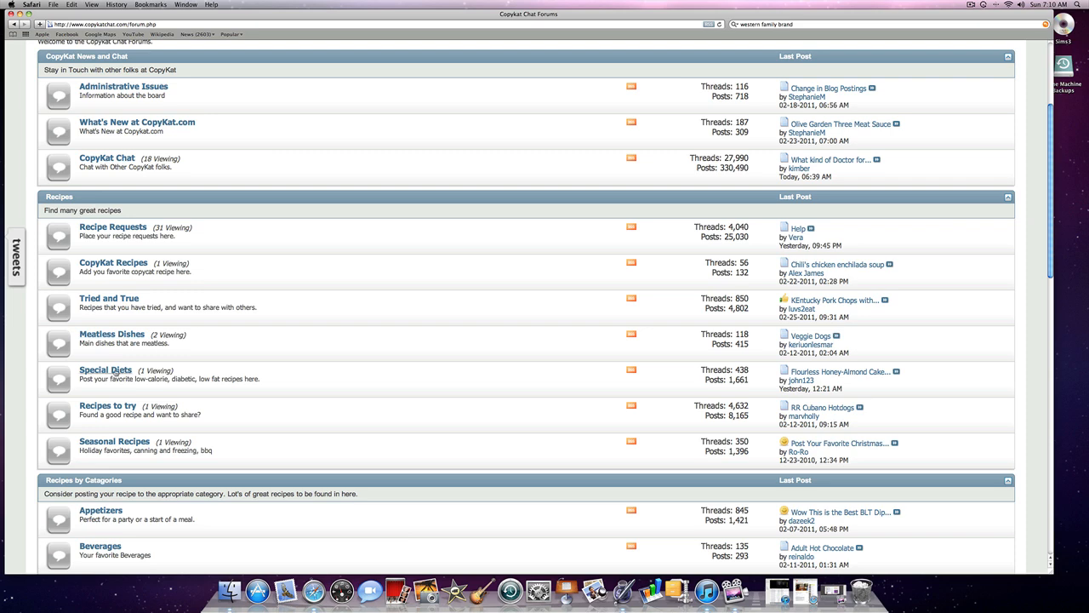
{"action": "scroll", "scroll_direction": "down", "scroll_amount": 3}
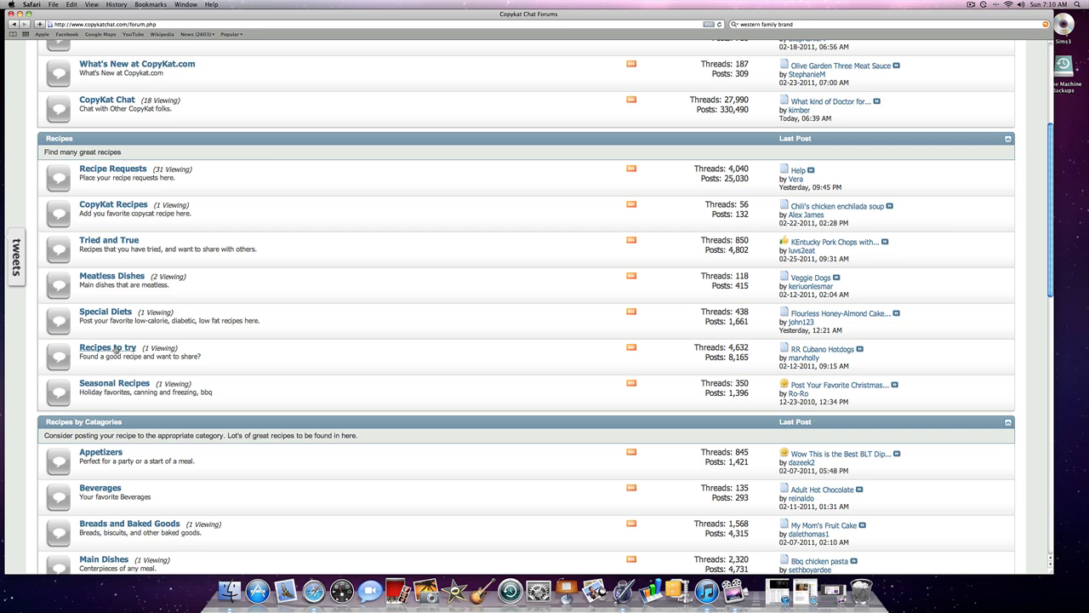
{"action": "scroll", "scroll_direction": "down", "scroll_amount": 3}
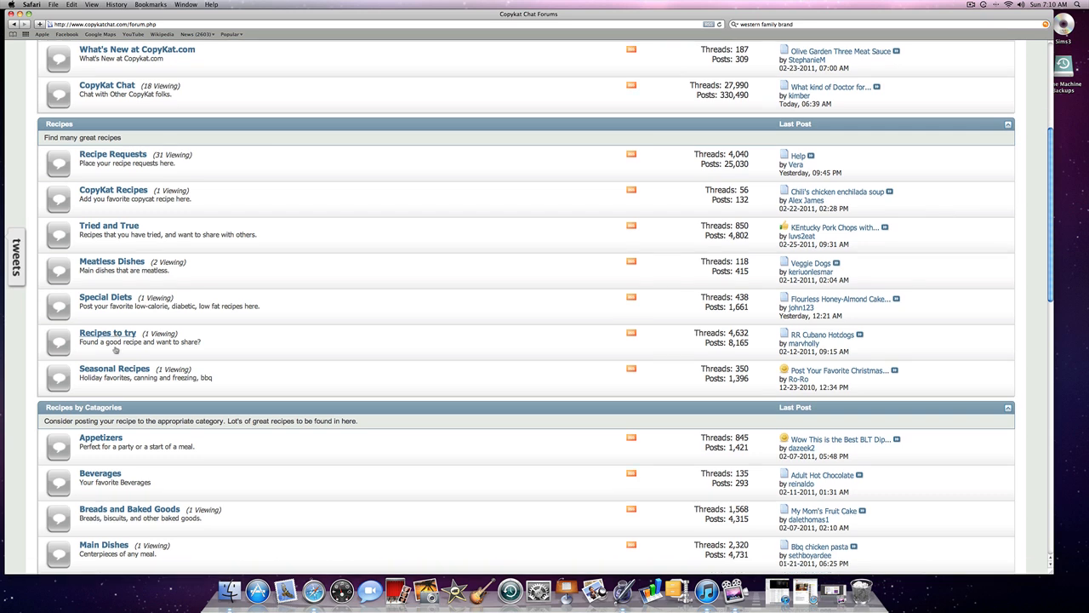
{"action": "scroll", "scroll_direction": "down", "scroll_amount": 3}
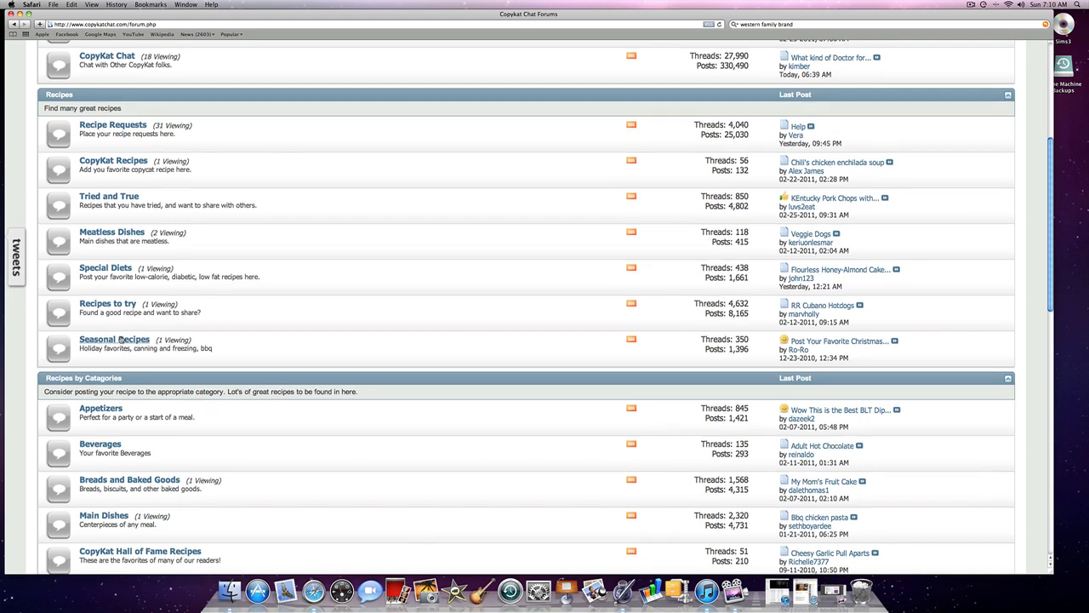
{"action": "scroll", "scroll_direction": "down", "scroll_amount": 3}
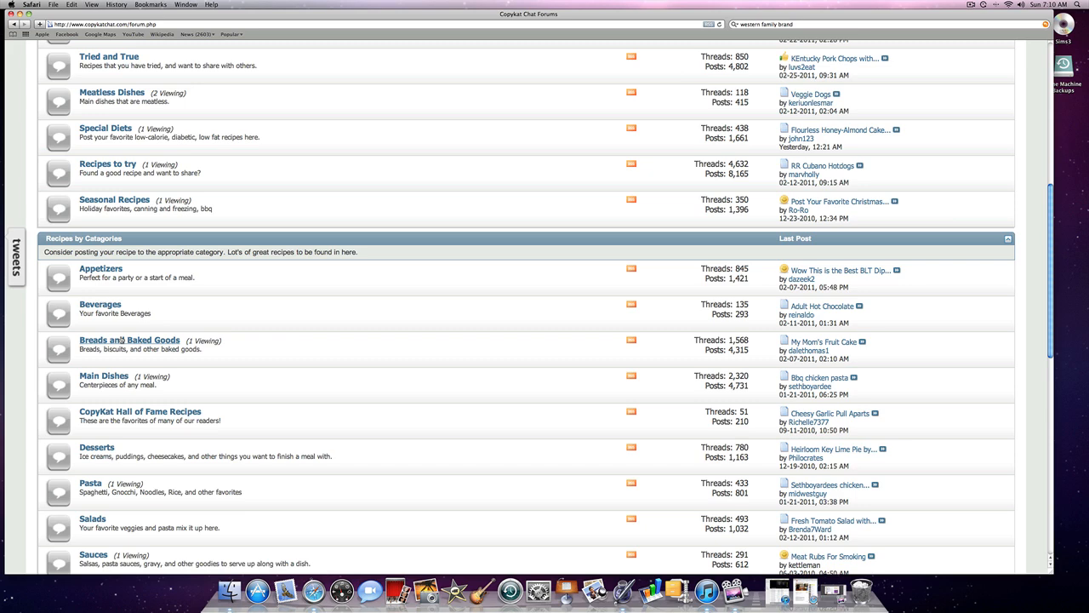
{"action": "scroll", "scroll_direction": "down", "scroll_amount": 3}
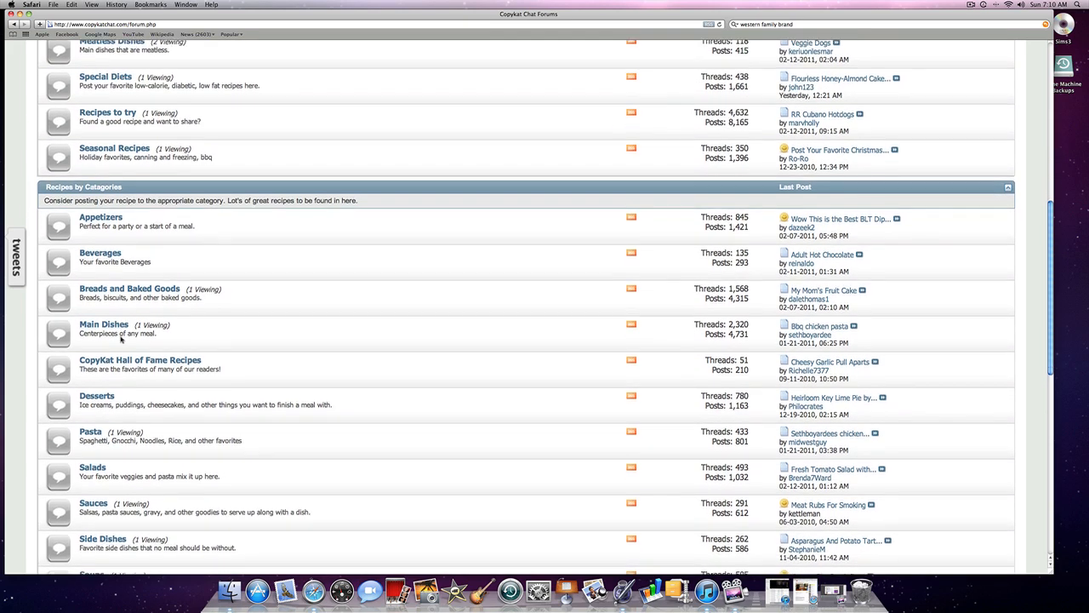
{"action": "scroll", "scroll_direction": "down", "scroll_amount": 3}
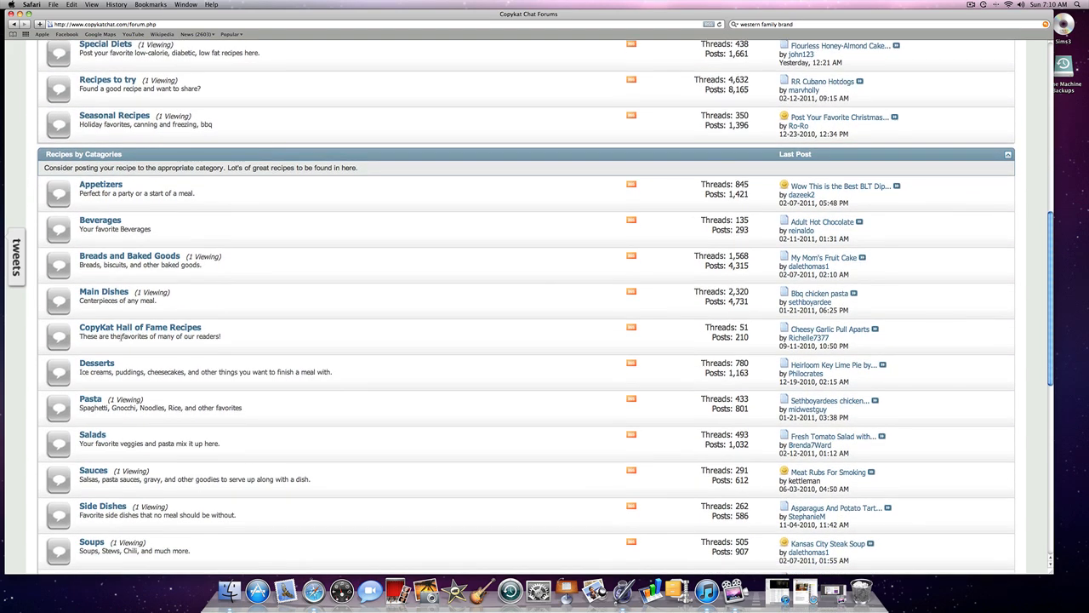
{"action": "scroll", "scroll_direction": "down", "scroll_amount": 3}
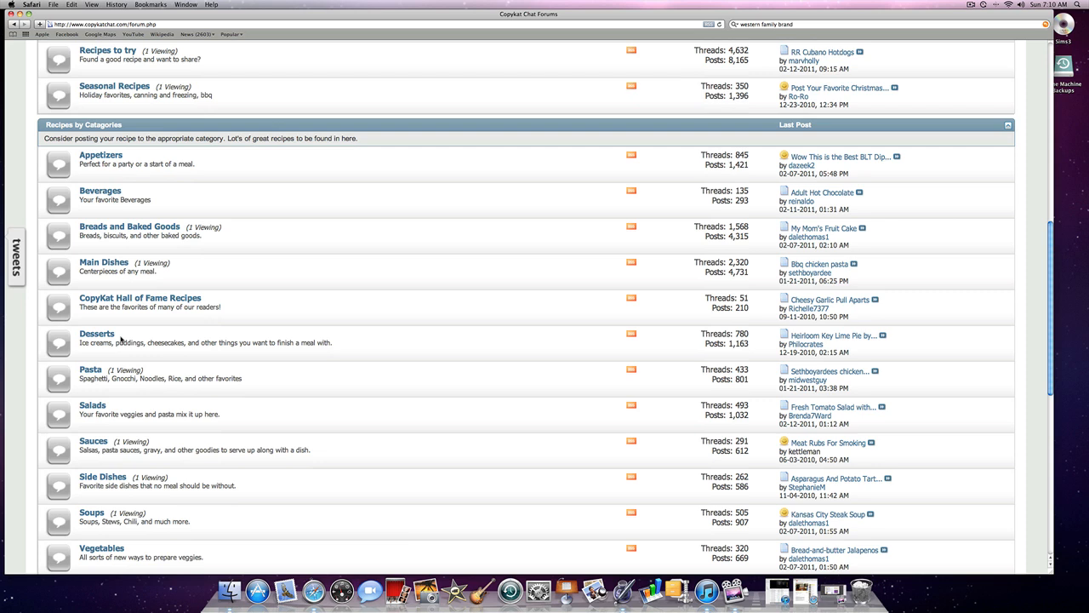
{"action": "scroll", "scroll_direction": "down", "scroll_amount": 3}
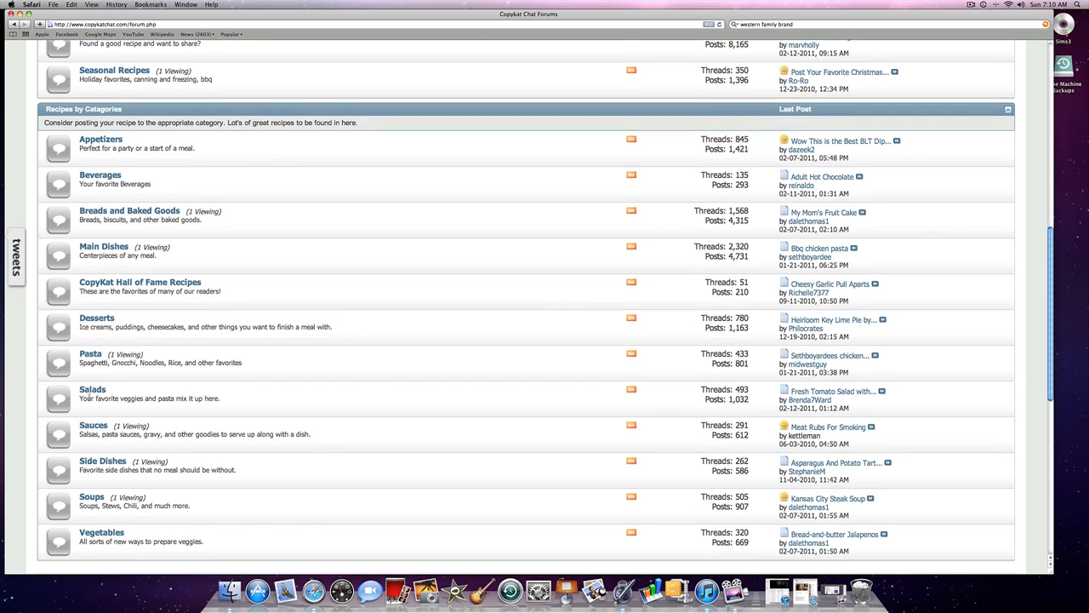
Step: Open the Salads board and scroll through its salad recipe threads
{"action": "left_click", "coordinate": [92, 389]}
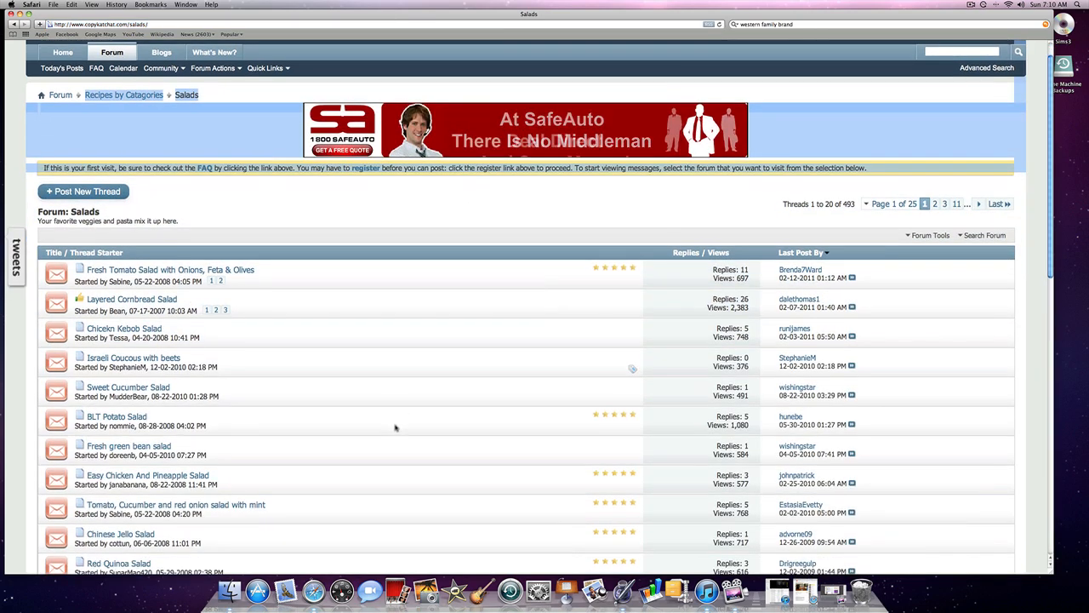
{"action": "scroll", "scroll_direction": "down", "scroll_amount": 3}
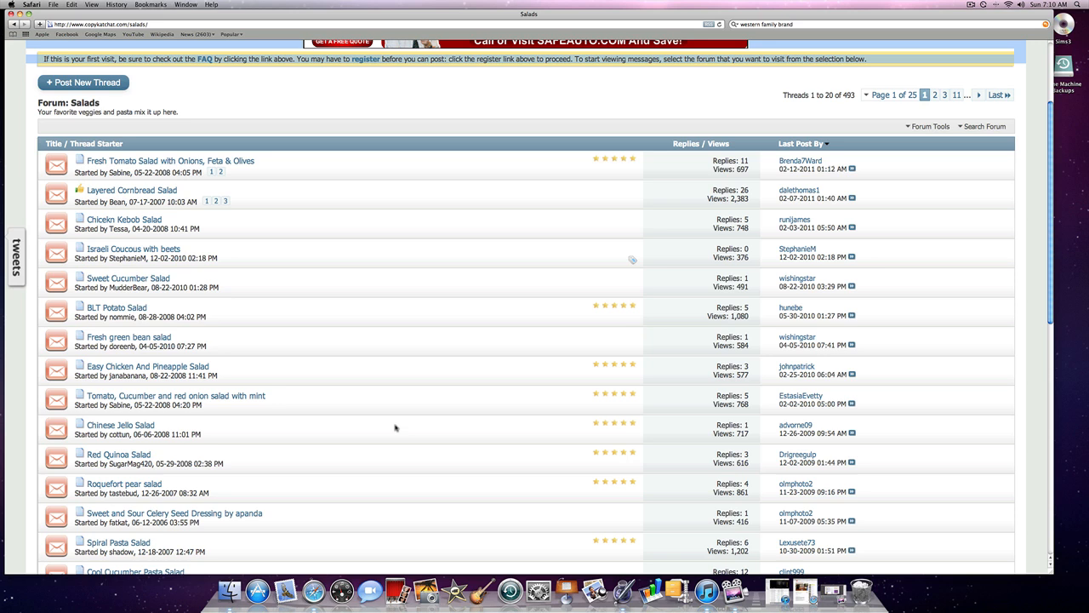
{"action": "mouse_move", "coordinate": [619, 160]}
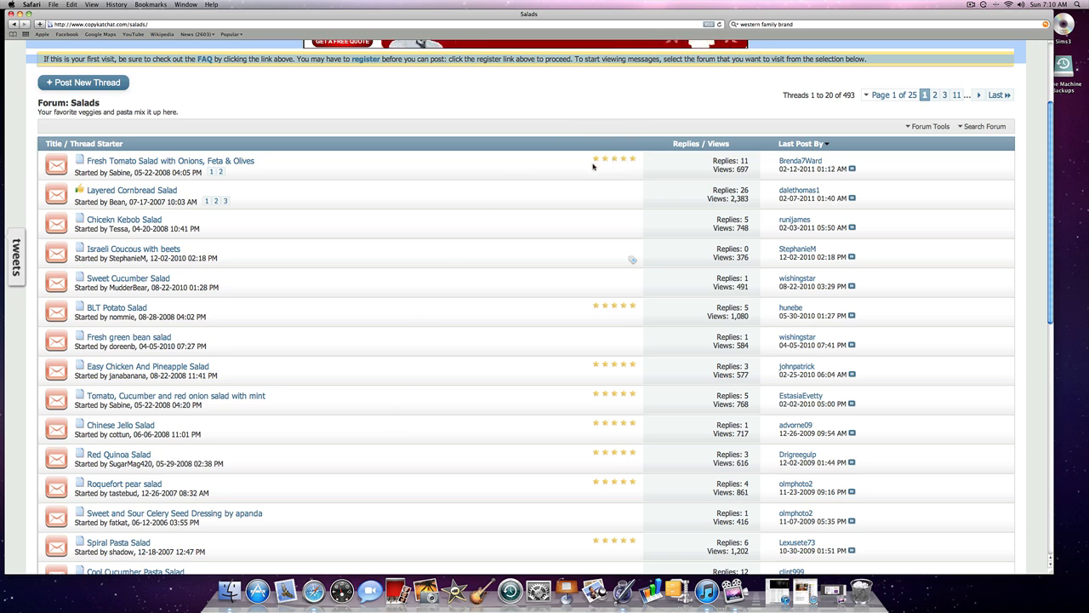
{"action": "mouse_move", "coordinate": [604, 420]}
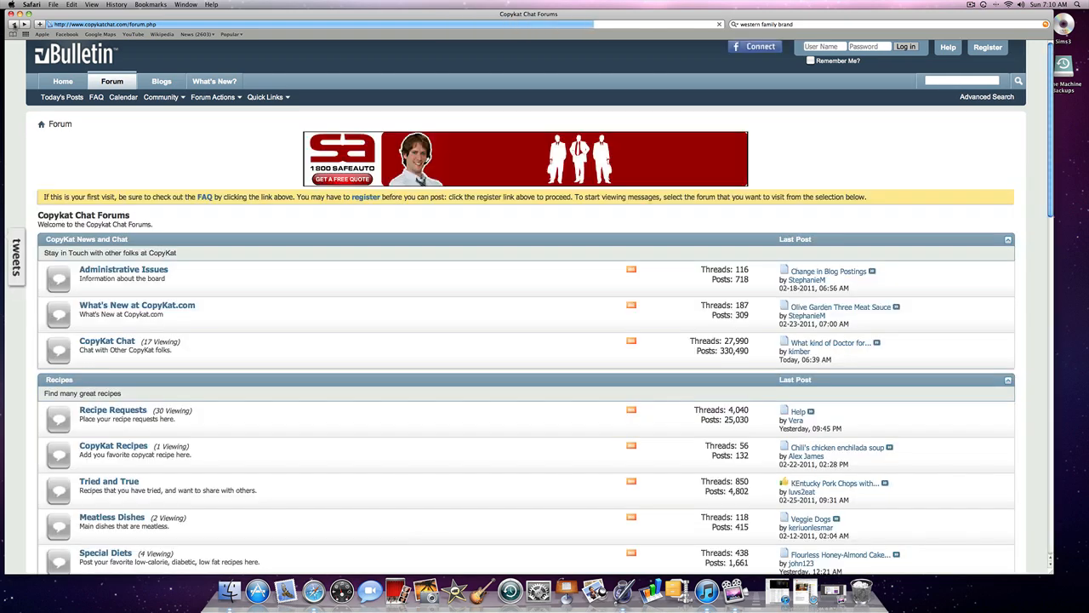
Step: Open Recipe Requests and attempt Post New Thread, reaching the login-required message
{"action": "scroll", "scroll_direction": "down", "scroll_amount": 3}
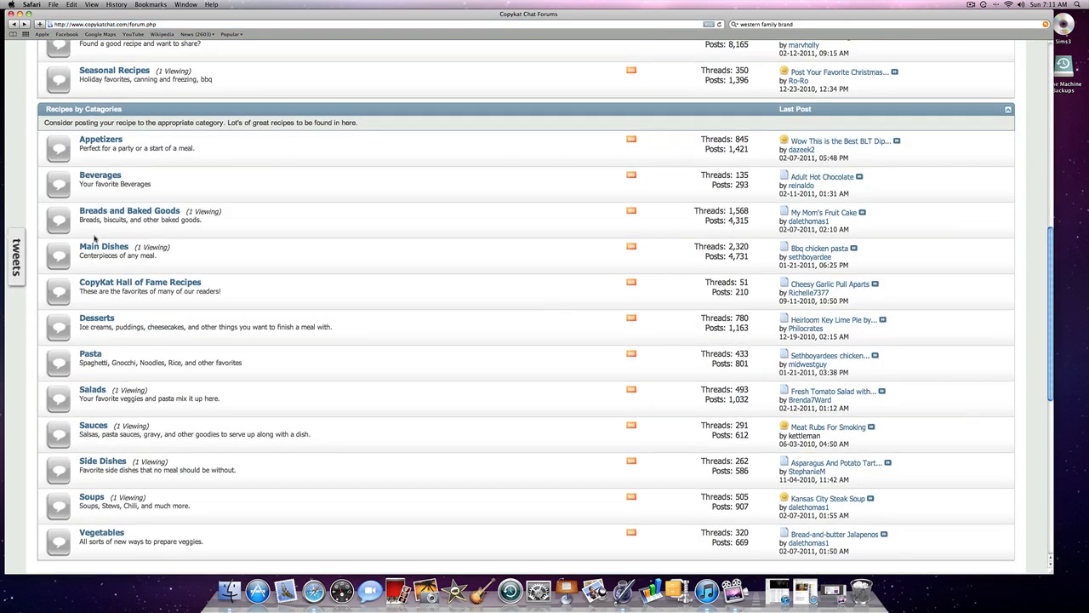
{"action": "scroll", "scroll_direction": "up", "scroll_amount": 3}
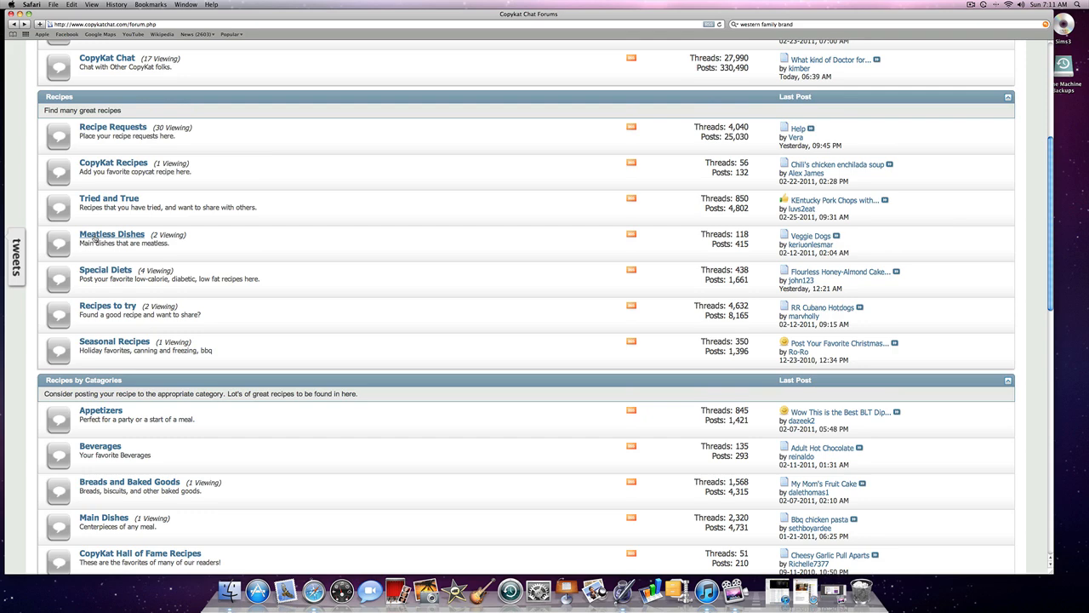
{"action": "left_click", "coordinate": [112, 126]}
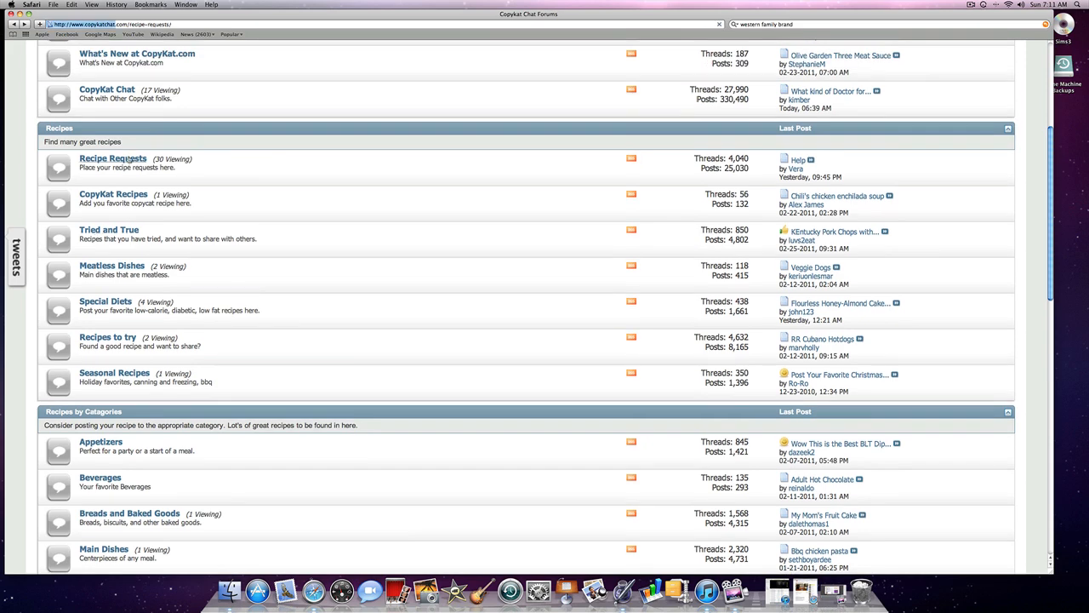
{"action": "left_click", "coordinate": [113, 158]}
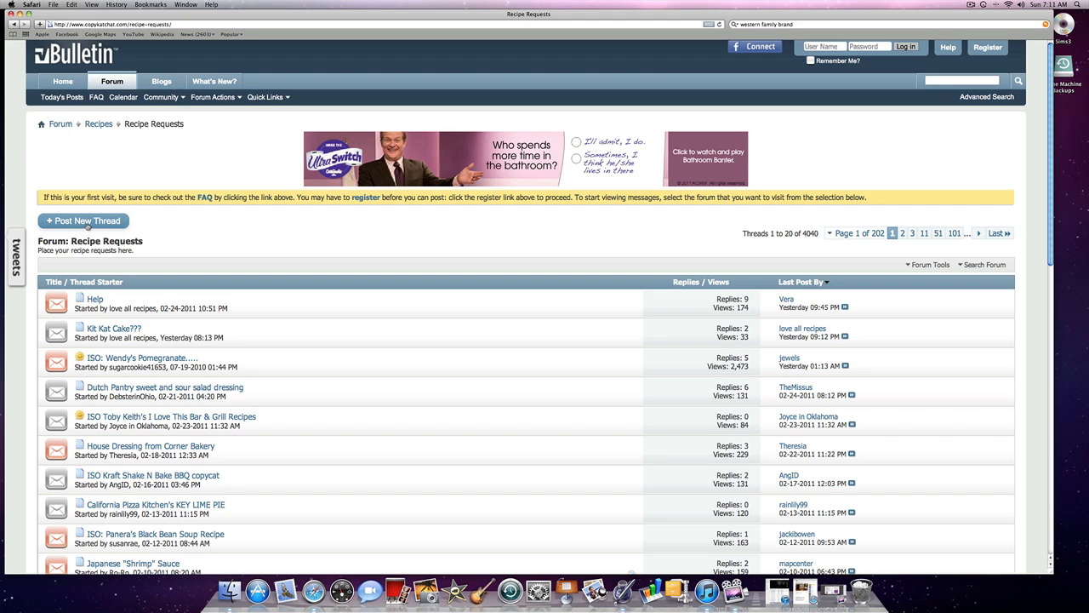
{"action": "left_click", "coordinate": [84, 221]}
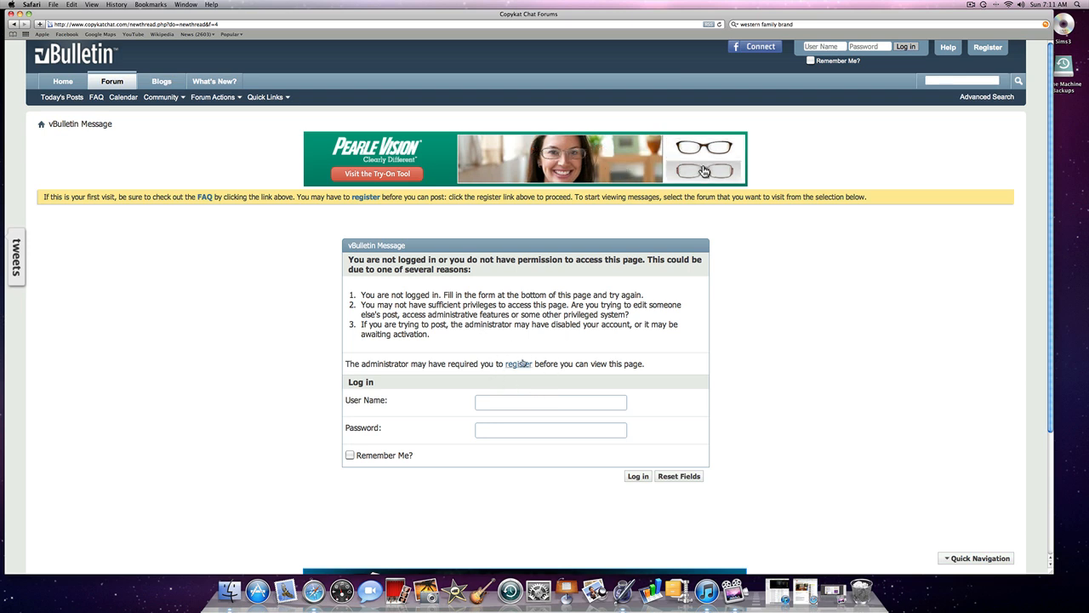
Step: Follow the 'register' link to the empty account registration form
{"action": "left_click", "coordinate": [519, 363]}
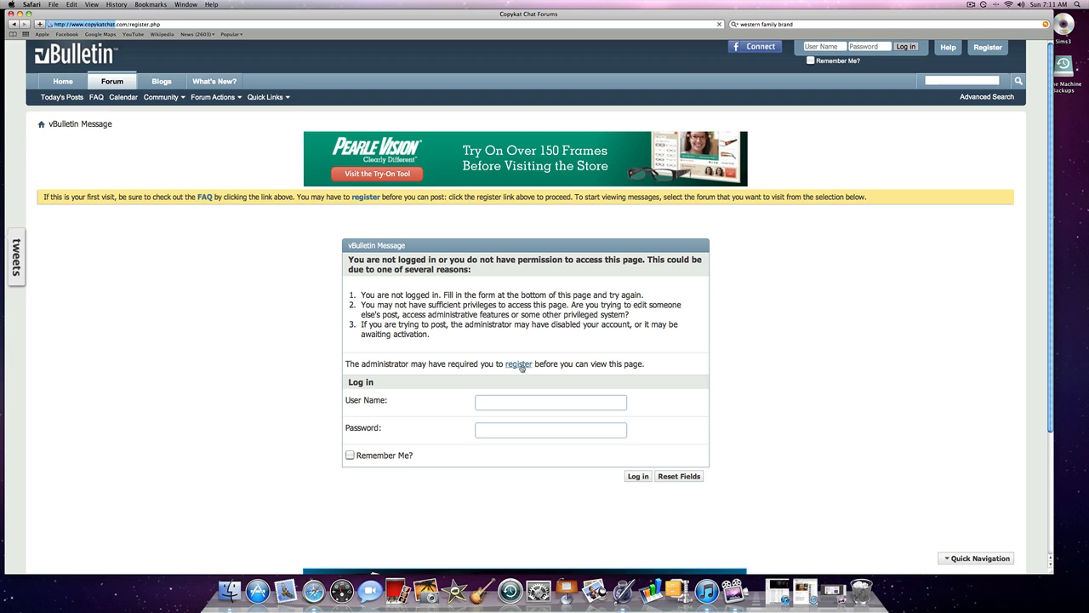
{"action": "left_click", "coordinate": [518, 363]}
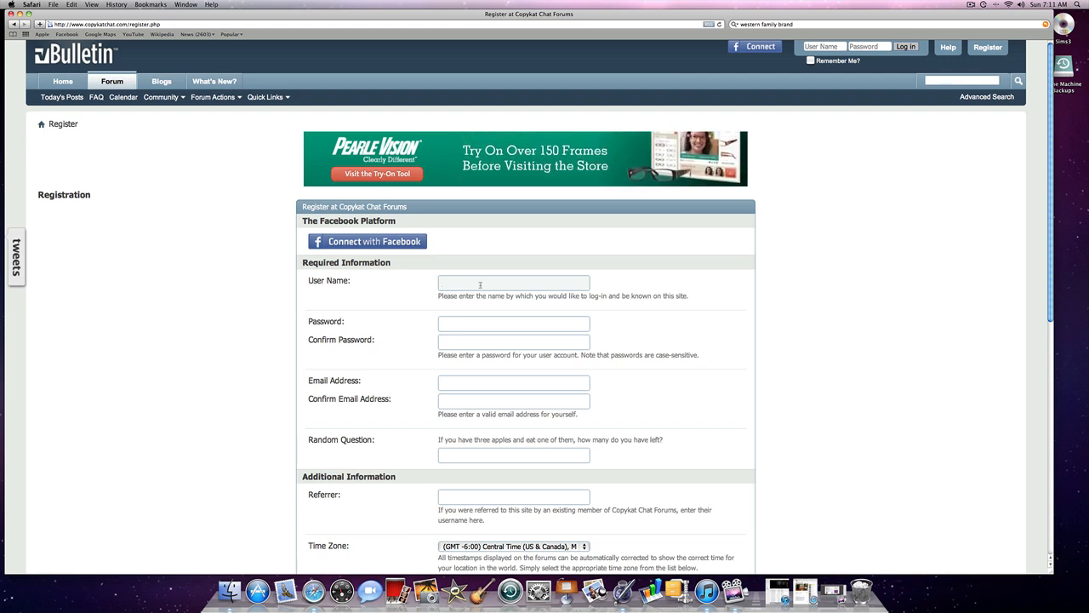
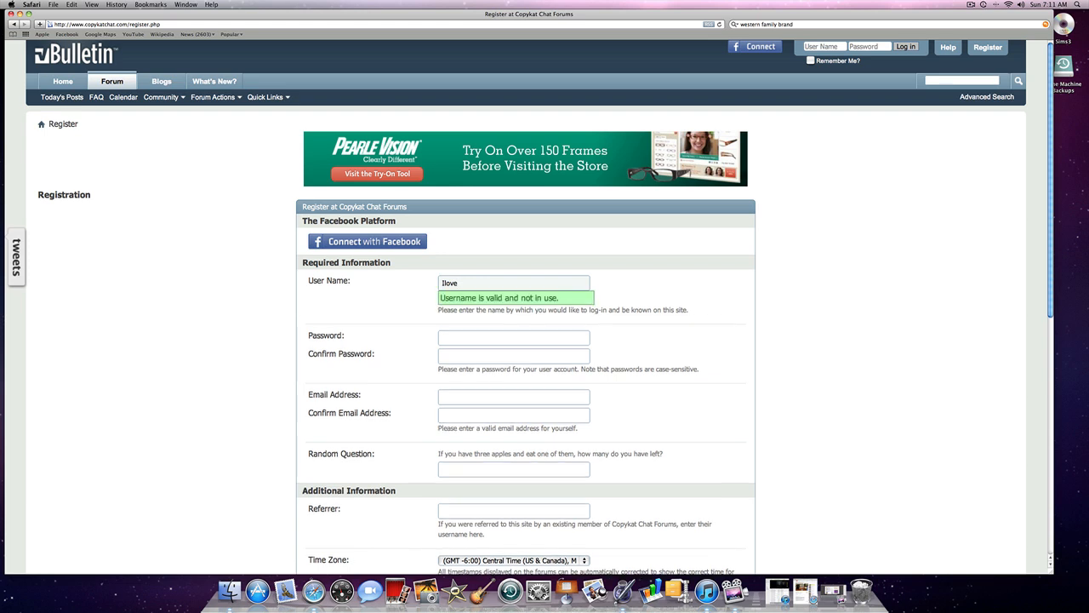
{"action": "mouse_move", "coordinate": [983, 5]}
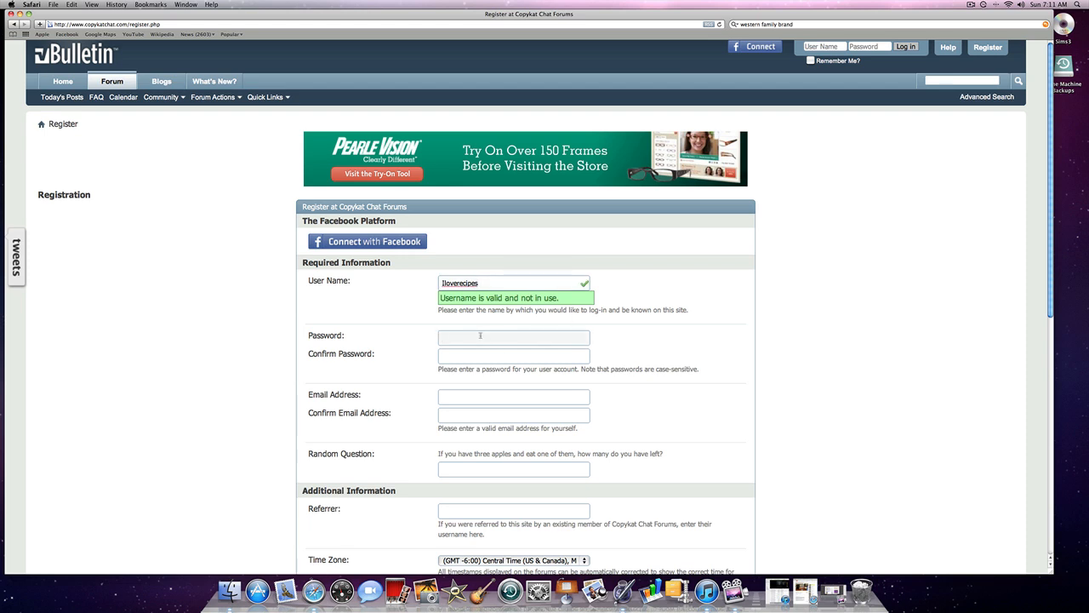
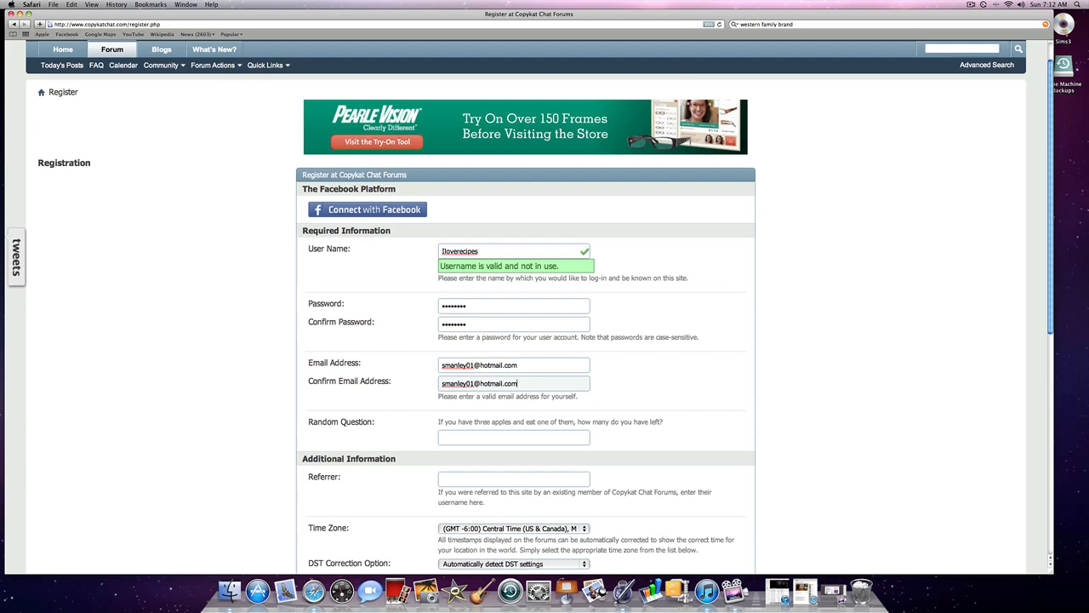
Step: Answer 'two' to the apples question, accept the forum rules, and submit the registration
{"action": "scroll", "scroll_direction": "down", "scroll_amount": 3}
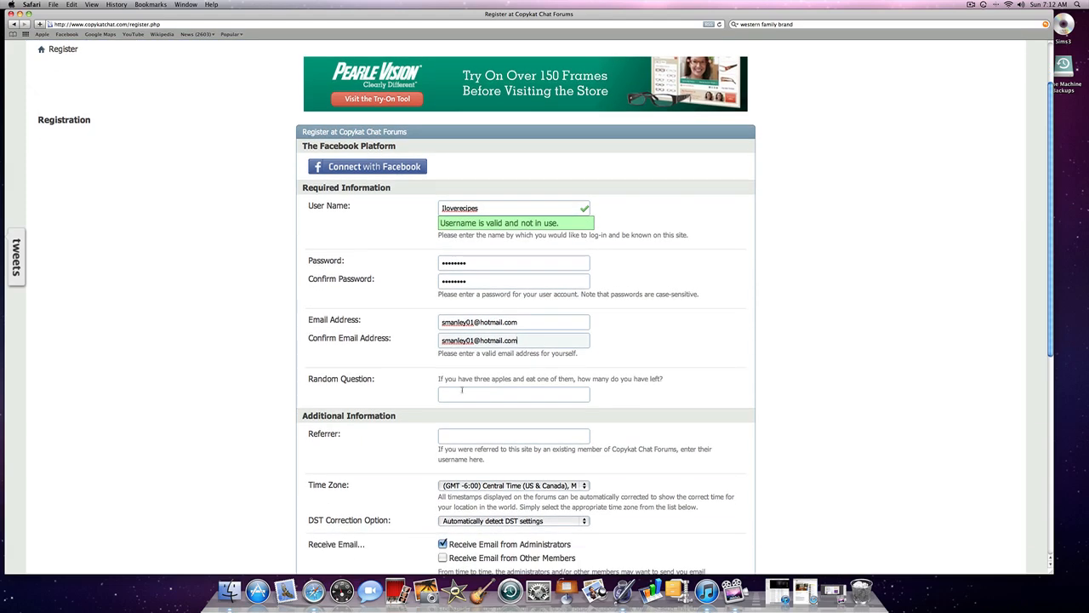
{"action": "left_click", "coordinate": [513, 395]}
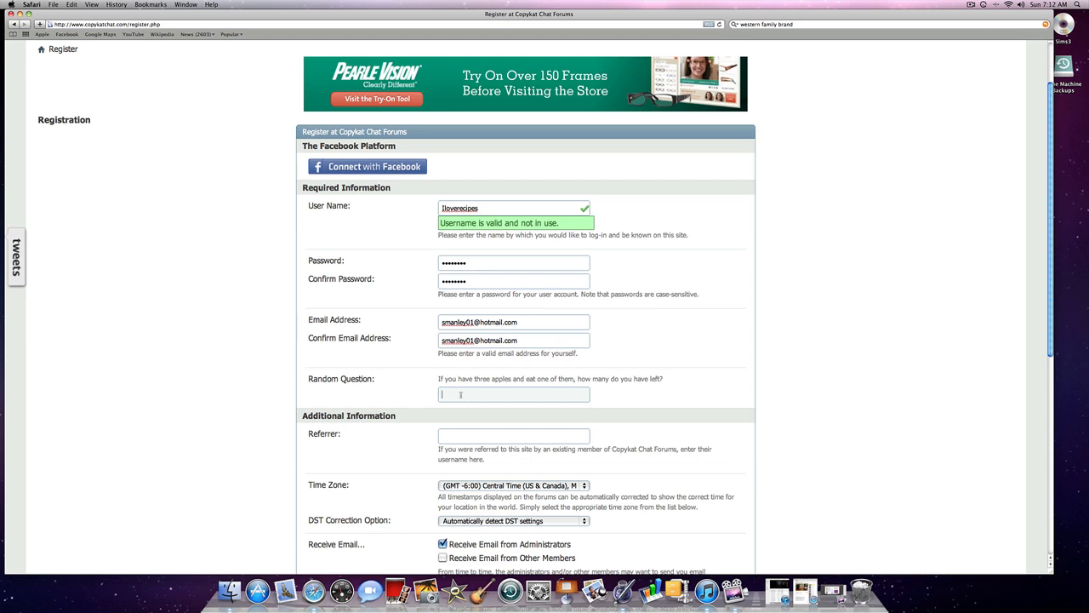
{"action": "type", "text": "two"}
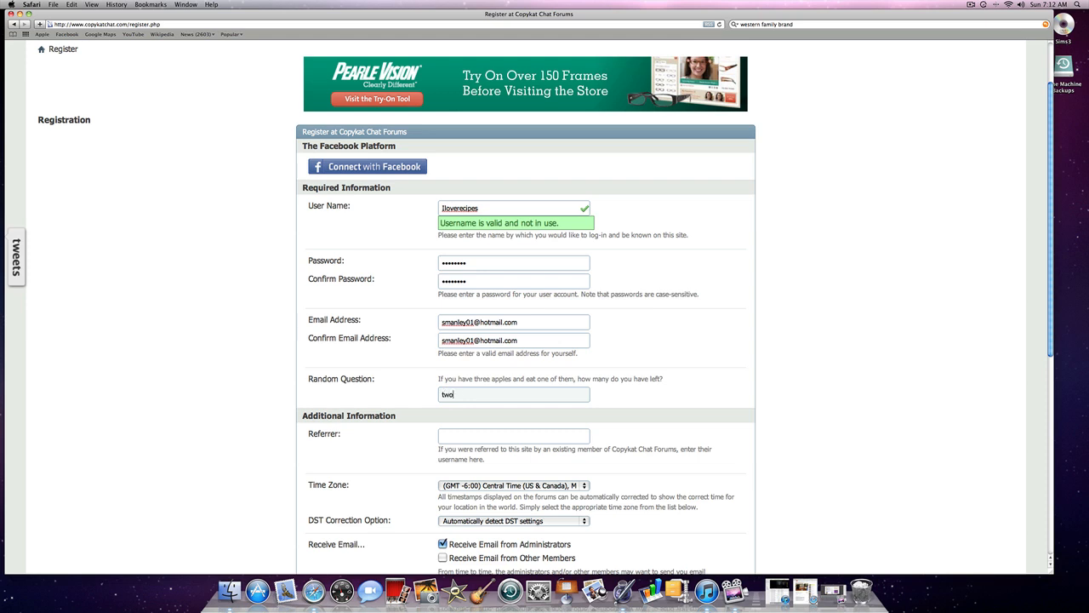
{"action": "scroll", "scroll_direction": "down", "scroll_amount": 3}
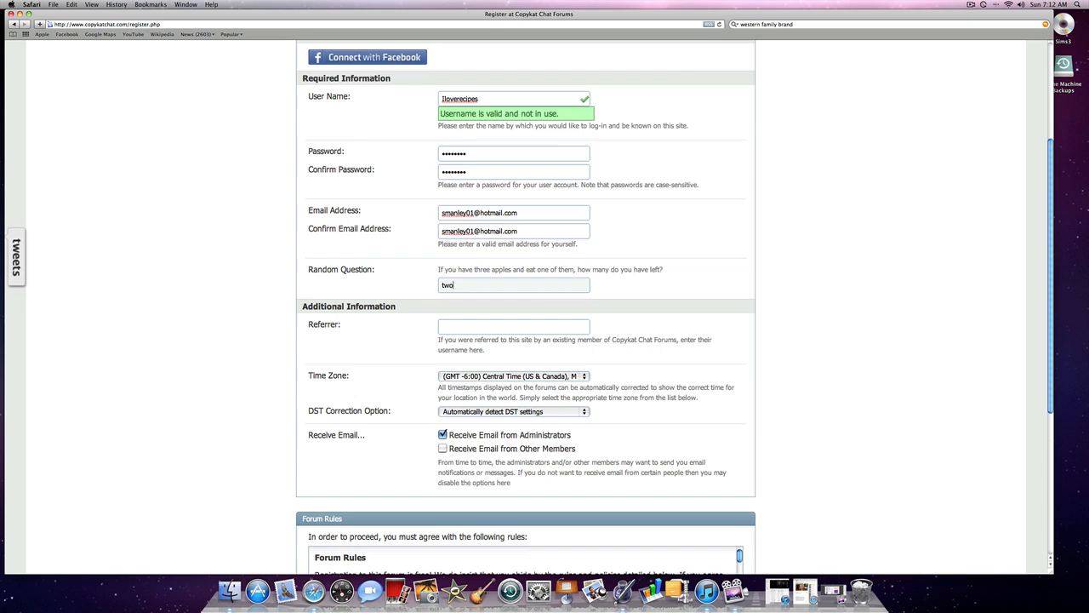
{"action": "scroll", "scroll_direction": "down", "scroll_amount": 3}
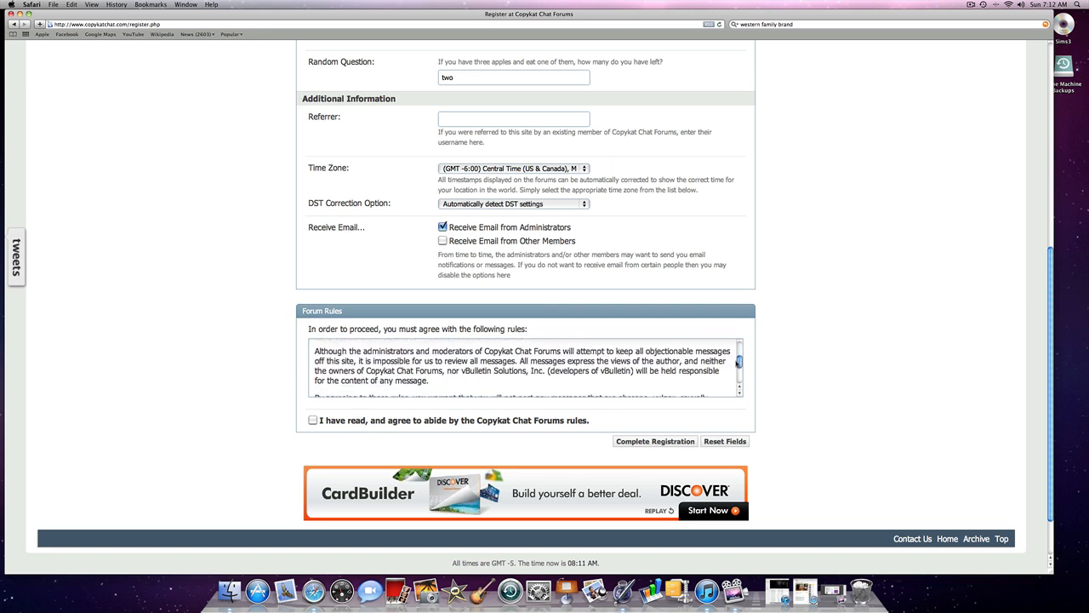
{"action": "scroll", "scroll_direction": "down", "scroll_amount": 3}
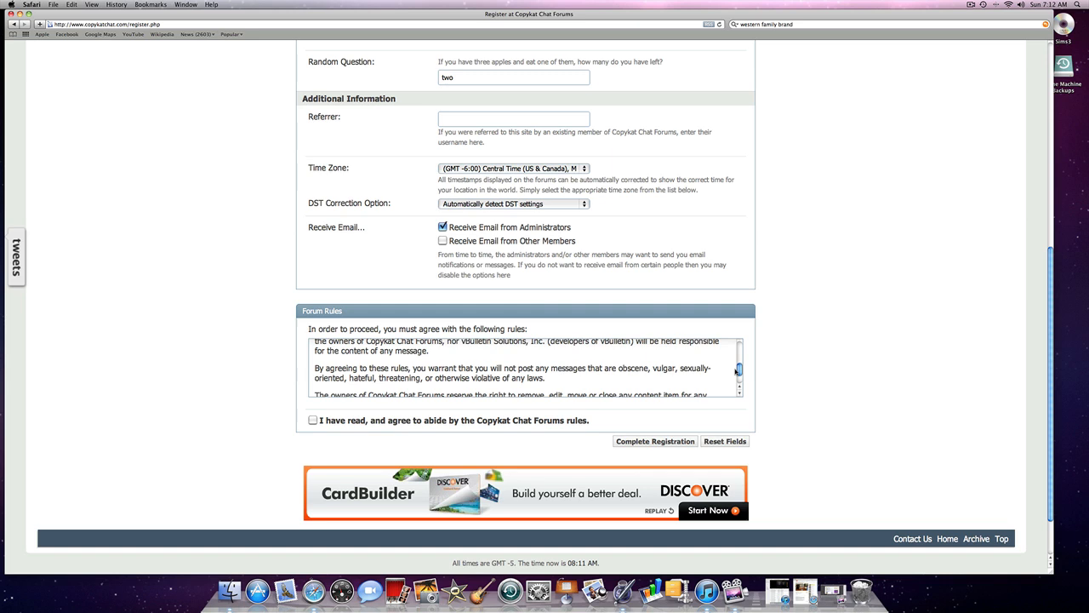
{"action": "scroll", "scroll_direction": "down", "scroll_amount": 3}
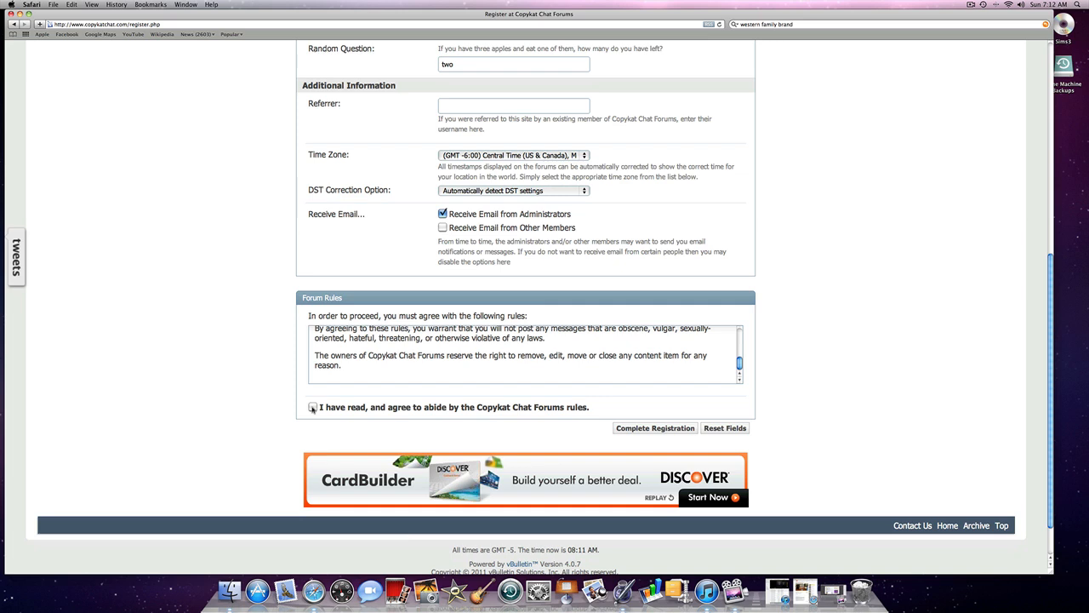
{"action": "left_click", "coordinate": [312, 406]}
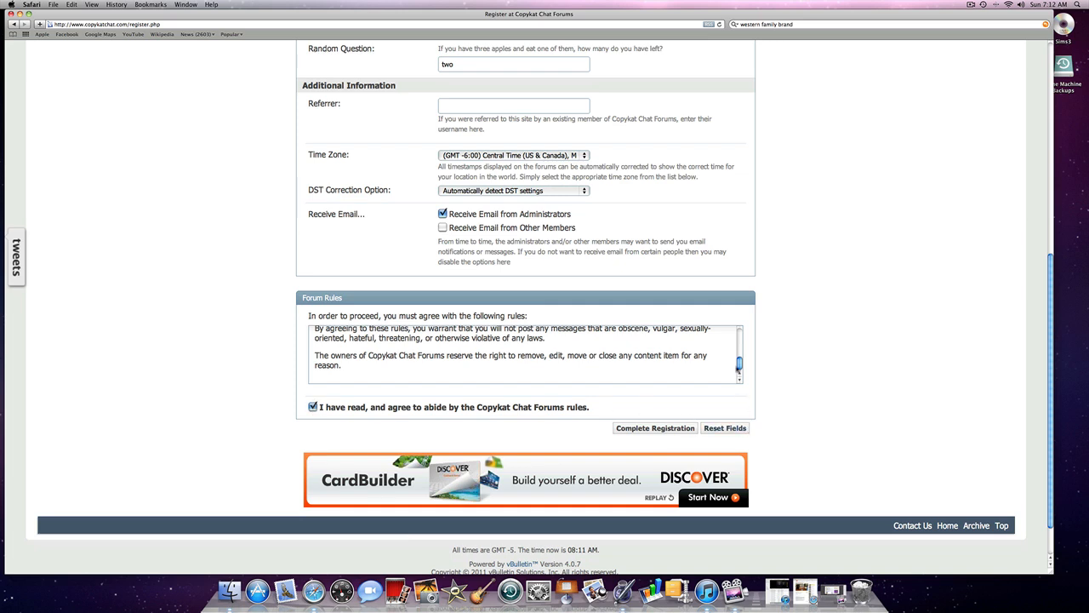
{"action": "mouse_move", "coordinate": [676, 392]}
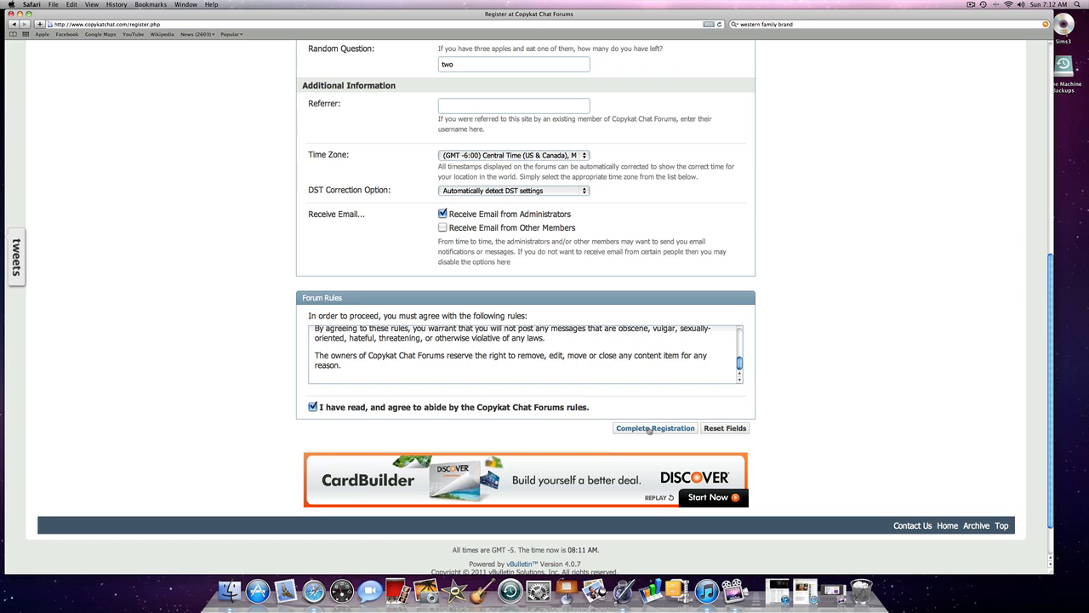
{"action": "left_click", "coordinate": [655, 428]}
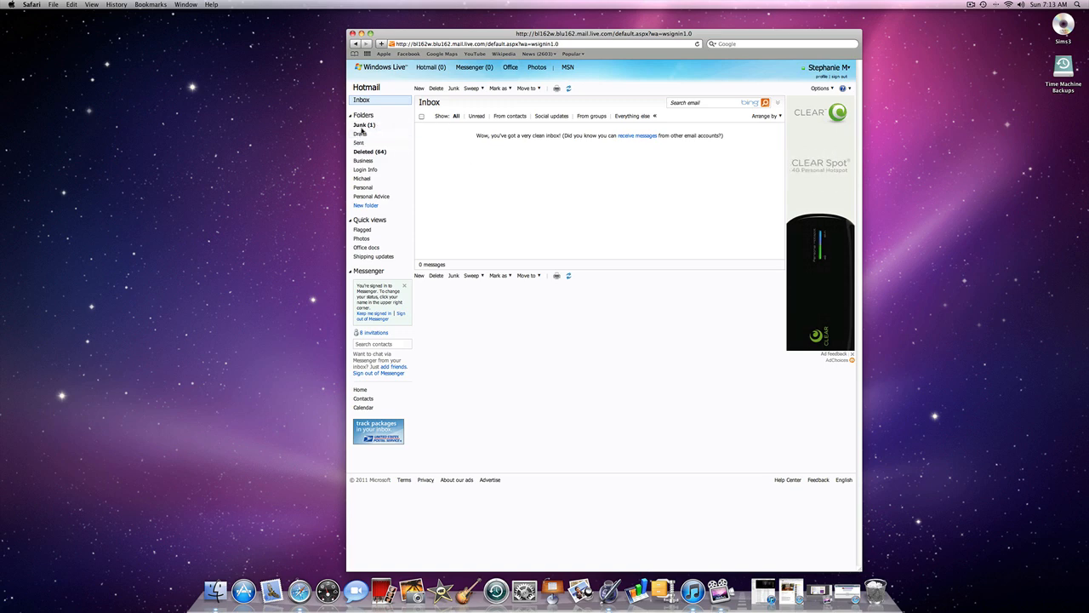
Step: Open the Junk folder and the 'Action Required to Activate Membership' email
{"action": "left_click", "coordinate": [364, 125]}
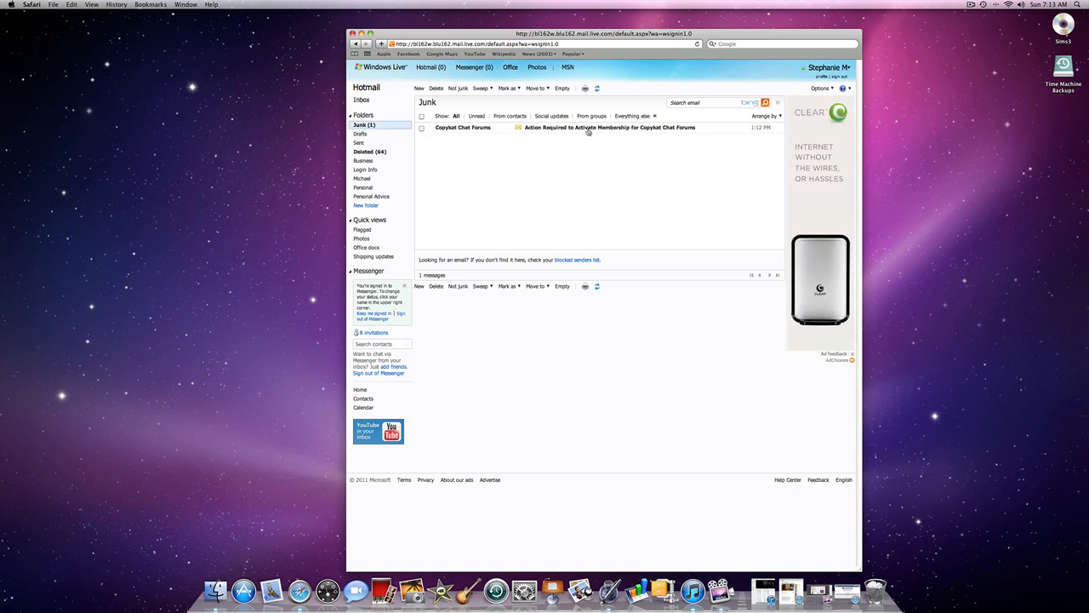
{"action": "left_click", "coordinate": [610, 127]}
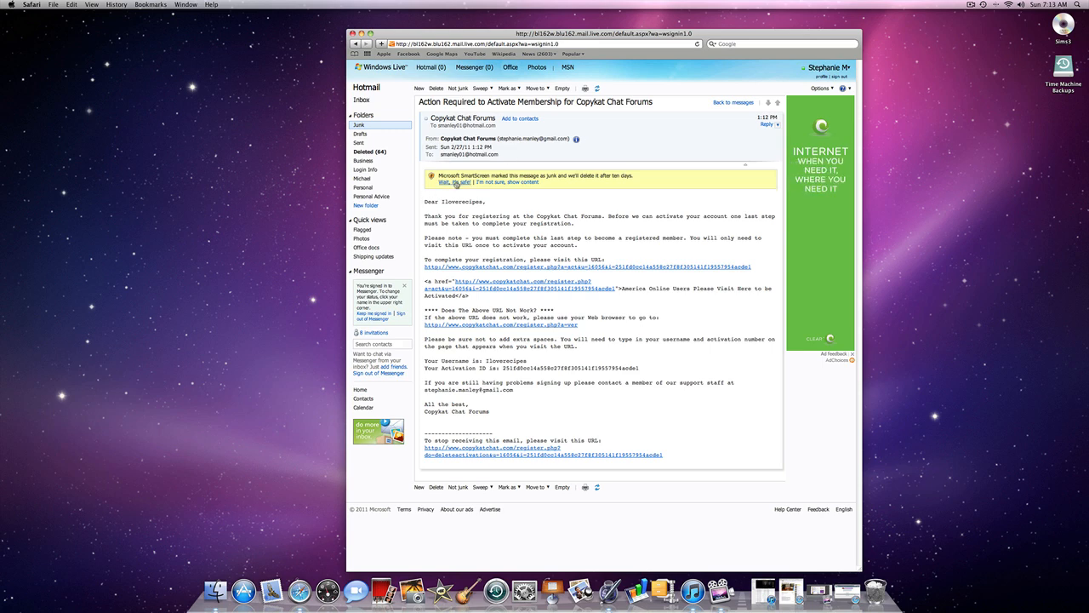
Step: Mark the activation email safe, follow its activation link and allow the blocked content
{"action": "left_click", "coordinate": [455, 182]}
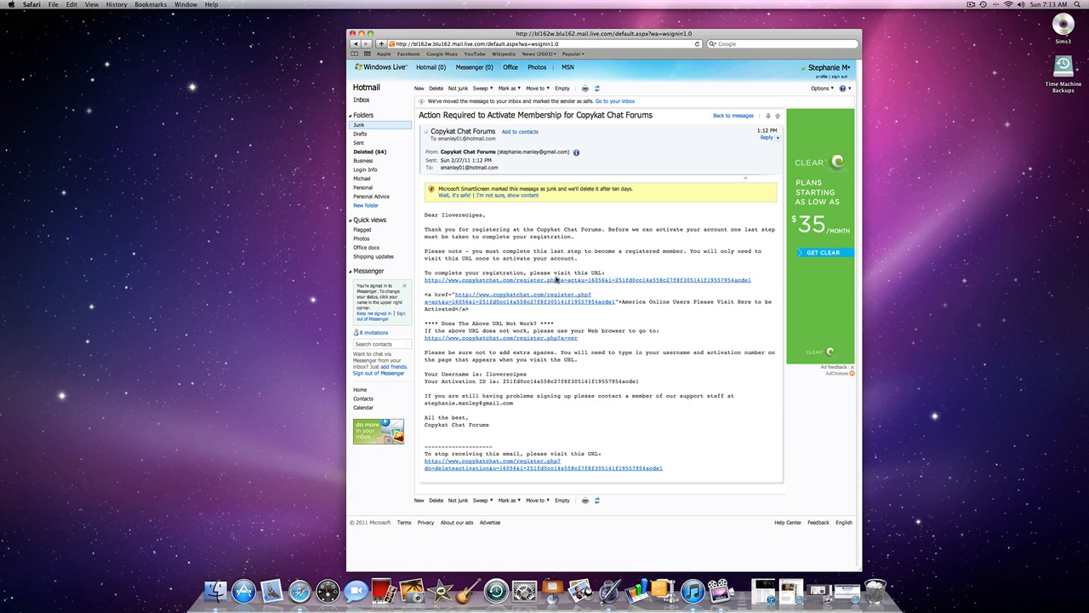
{"action": "left_click", "coordinate": [508, 195]}
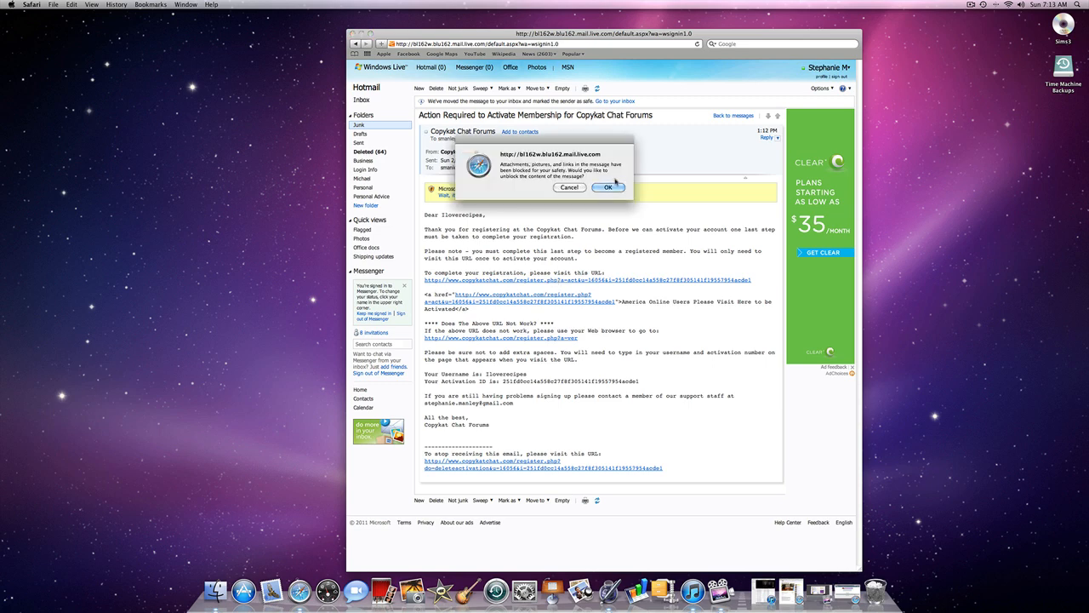
{"action": "left_click", "coordinate": [569, 187]}
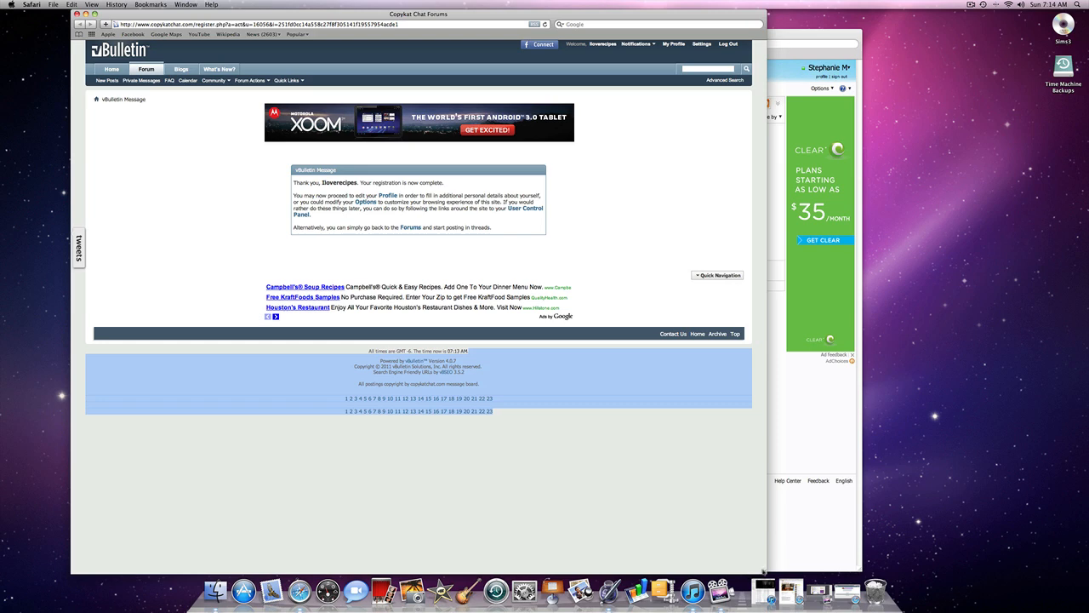
{"action": "mouse_move", "coordinate": [568, 392]}
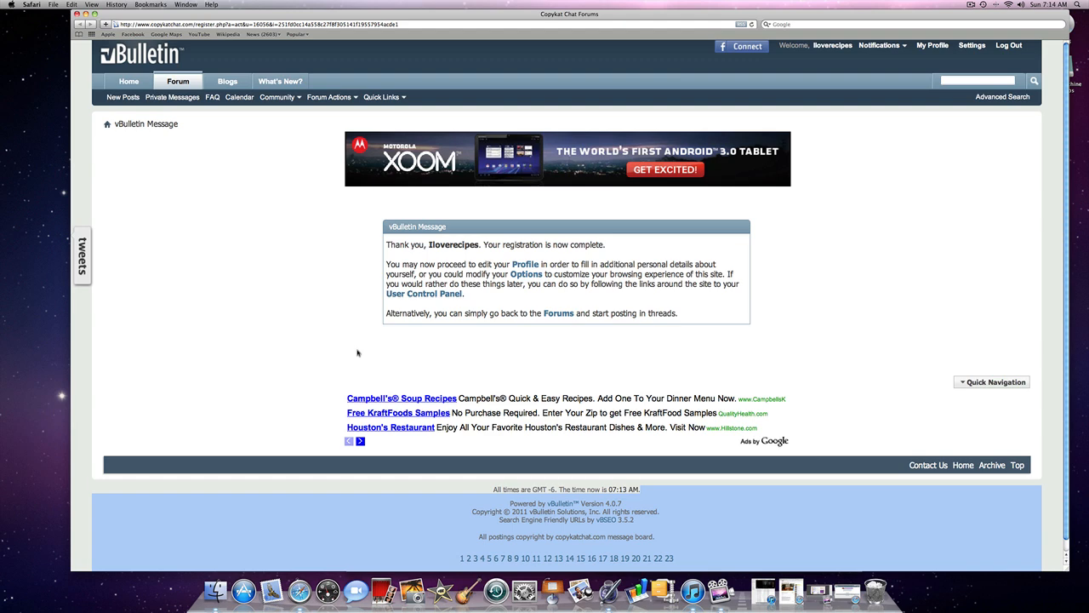
Step: Return to the forum index and open the Recipe Requests board as the new member
{"action": "left_click", "coordinate": [178, 81]}
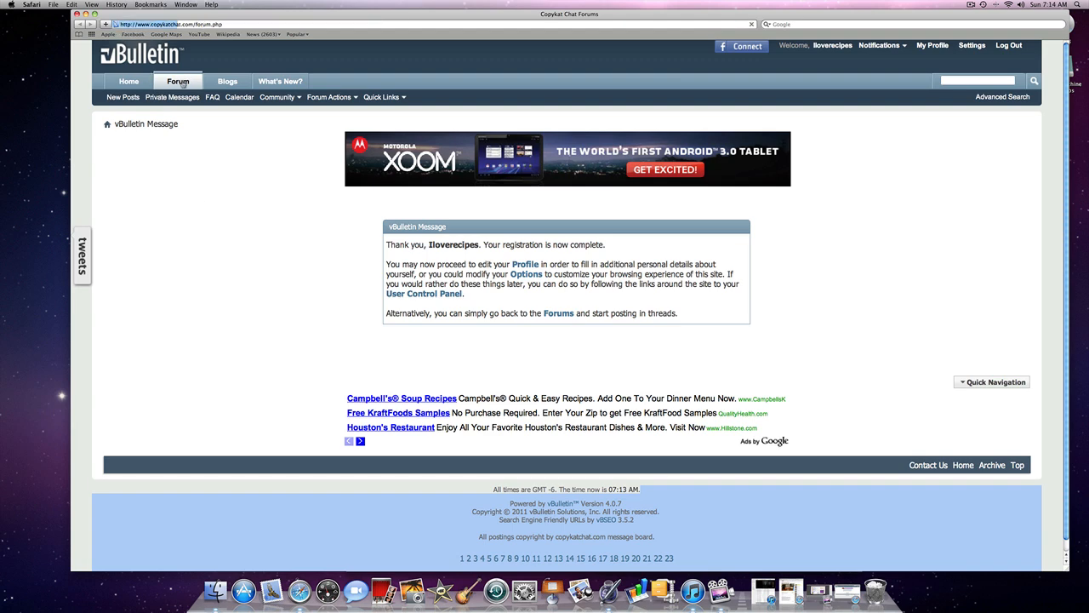
{"action": "left_click", "coordinate": [178, 81]}
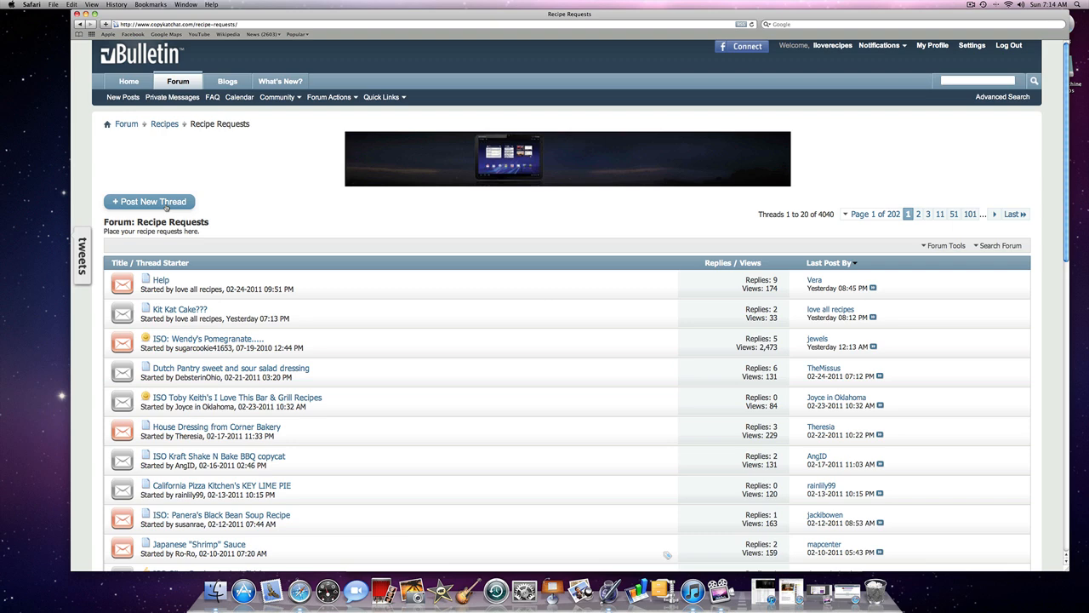
Step: Start a new thread titled asking for a Bills Cafe, Kingwood, Texas recipe
{"action": "left_click", "coordinate": [149, 202]}
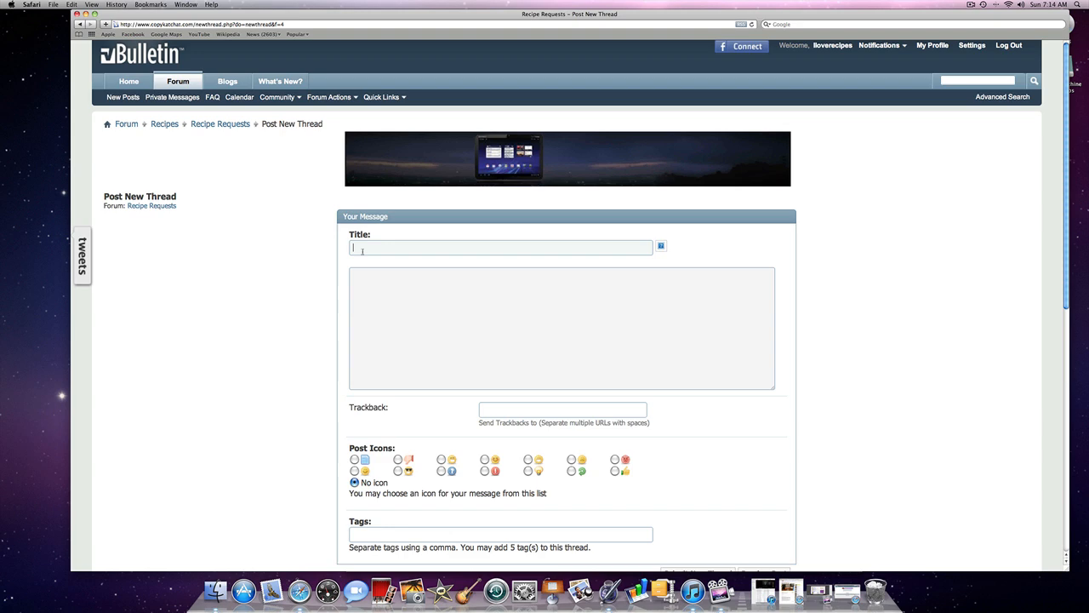
{"action": "type", "text": "Does anyone have a recipe"}
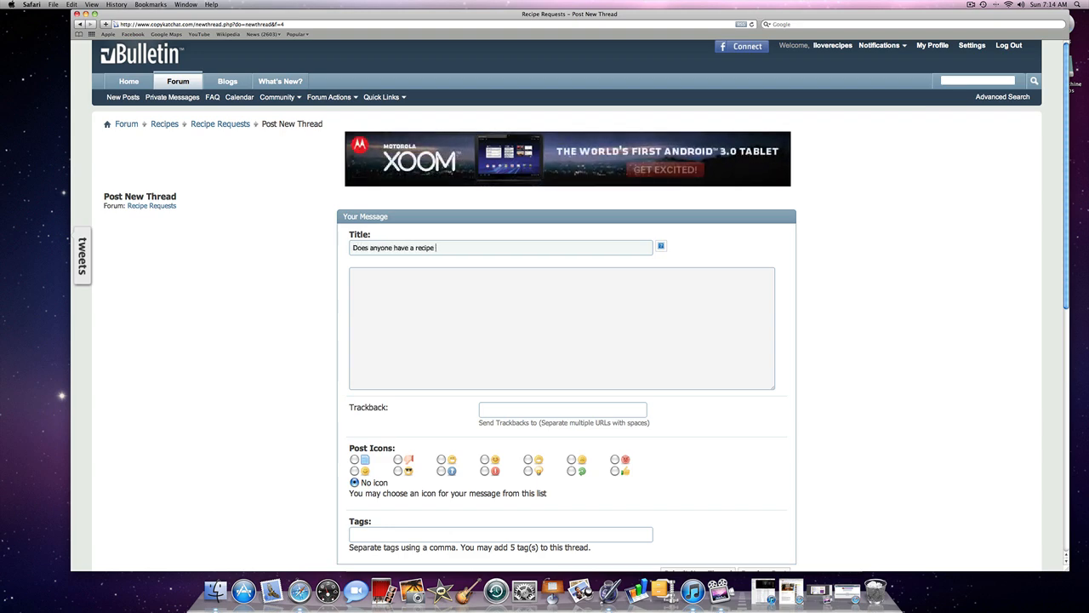
{"action": "type", "text": "for Bills"}
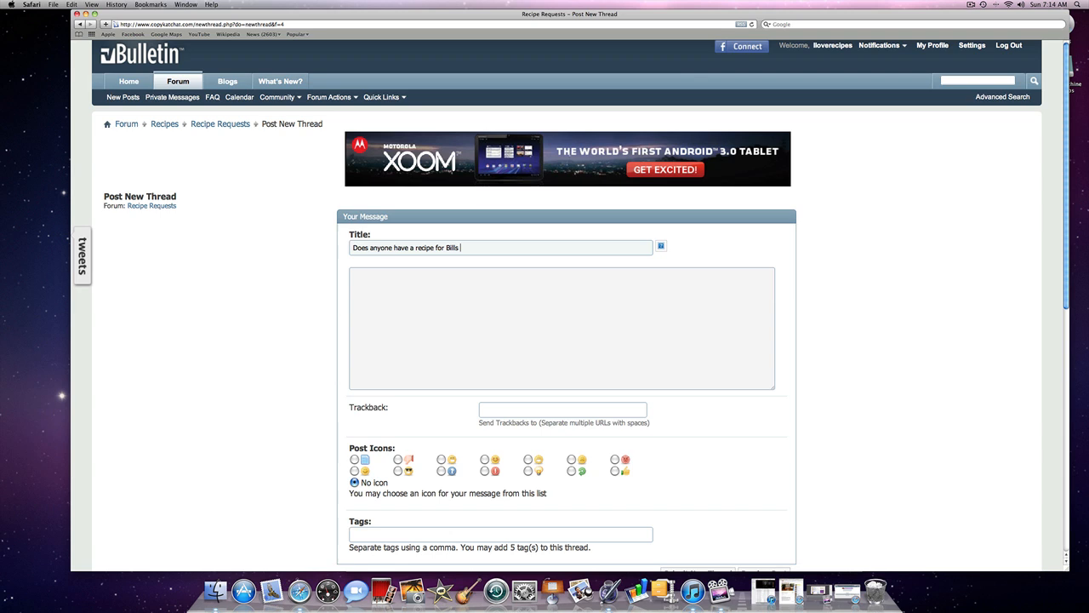
{"action": "type", "text": "Cafe, in H"}
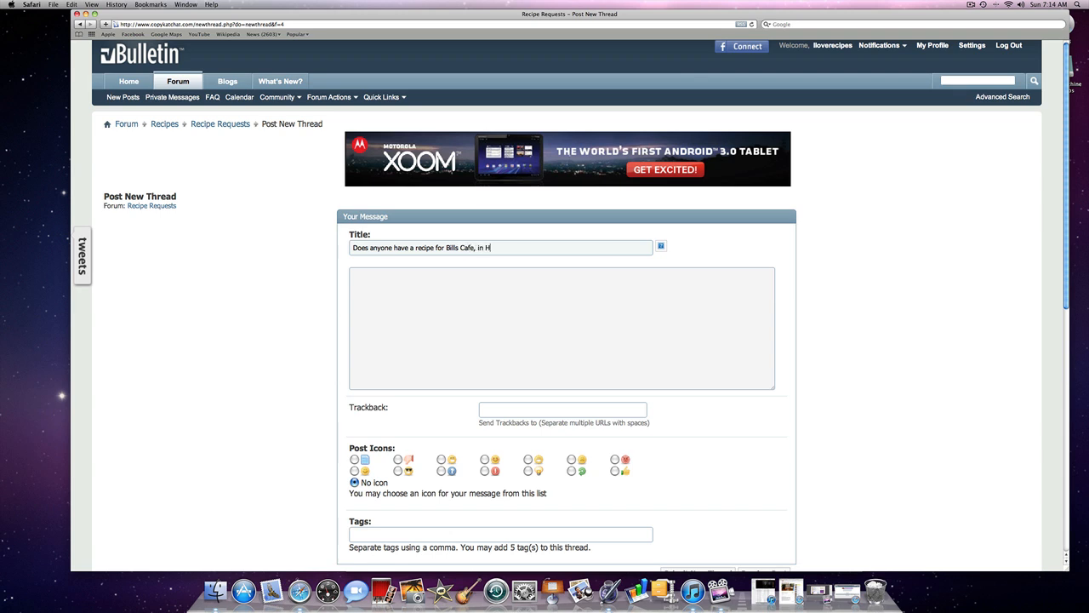
{"action": "type", "text": "umble Texas"}
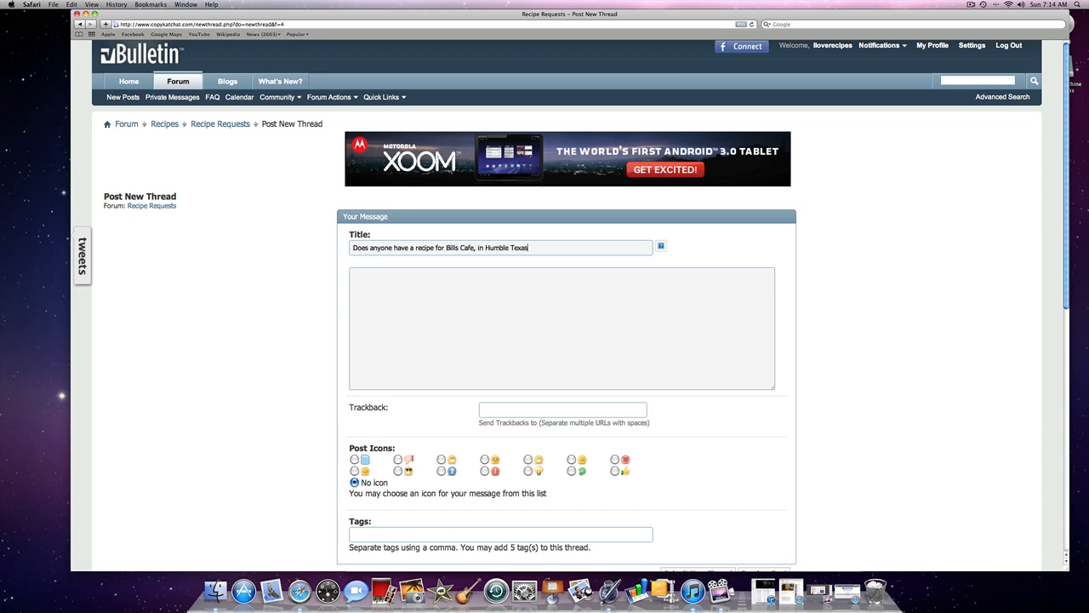
{"action": "key", "text": "backspace"}
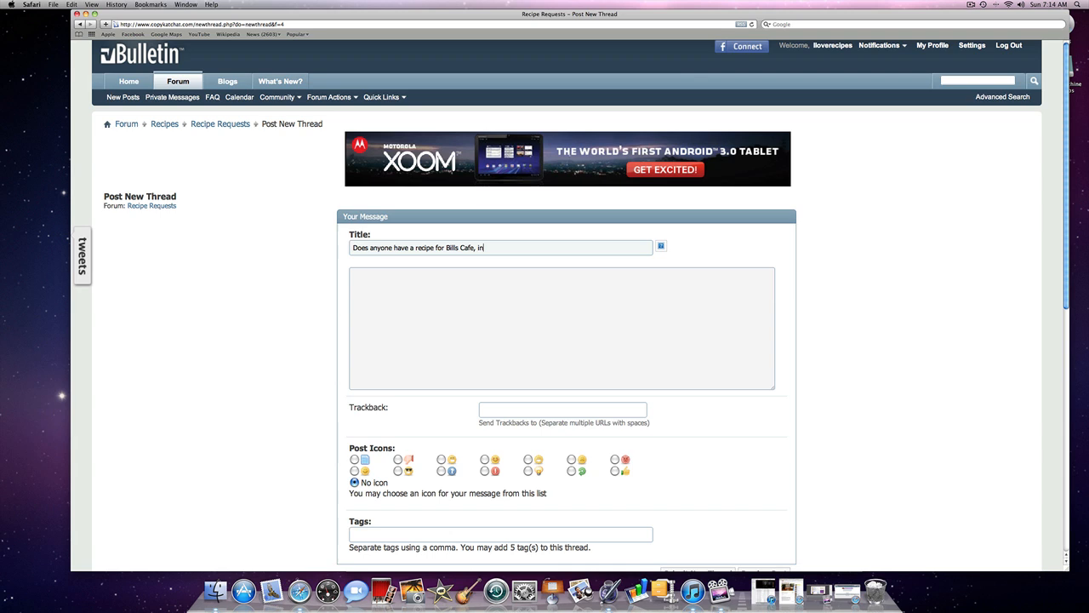
{"action": "type", "text": "Kingwood"}
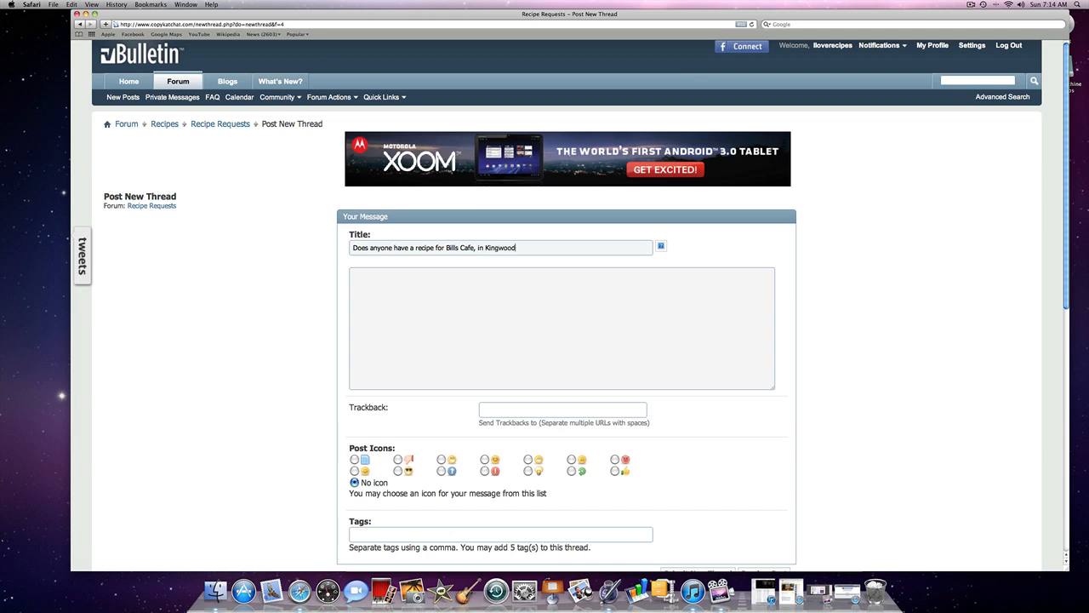
{"action": "type", "text": ", Texas"}
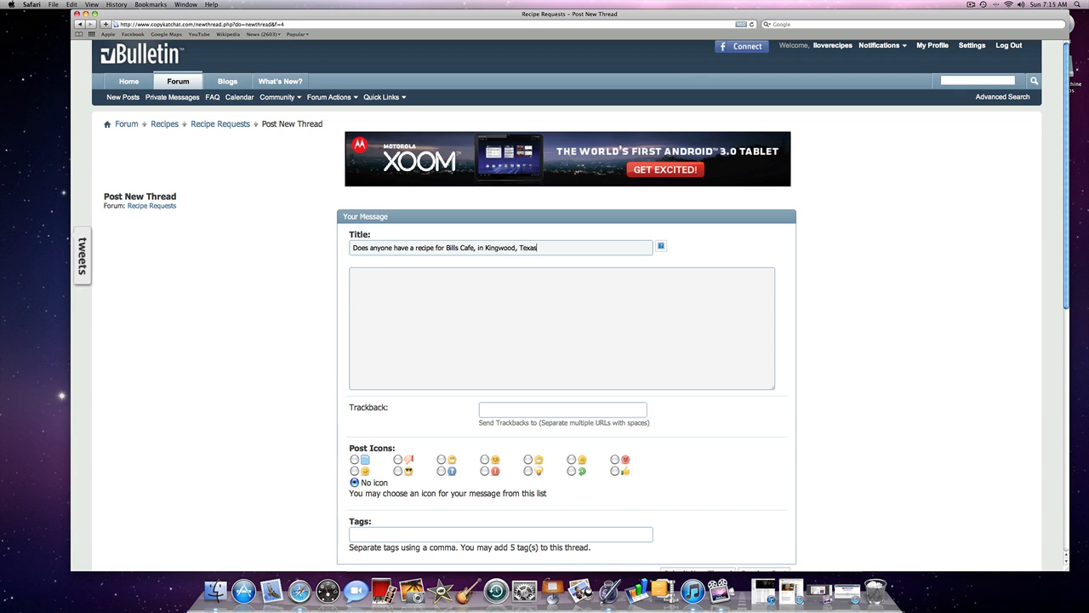
Step: Write the message praising the burgers, asking how they're made, and saying thanks
{"action": "type", "text": "I love ther"}
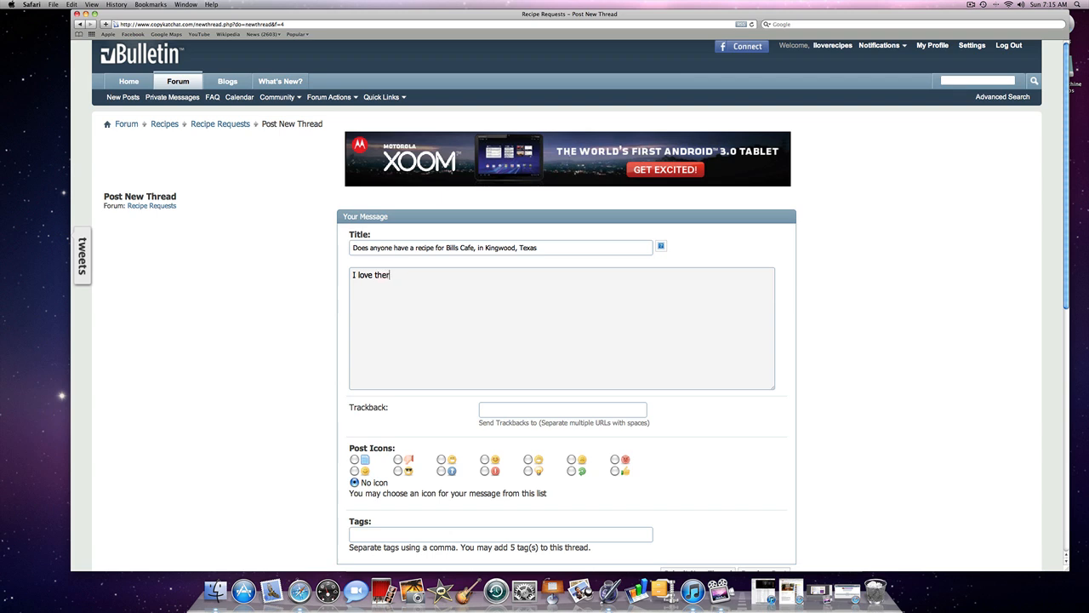
{"action": "type", "text": "burgers at Bill"}
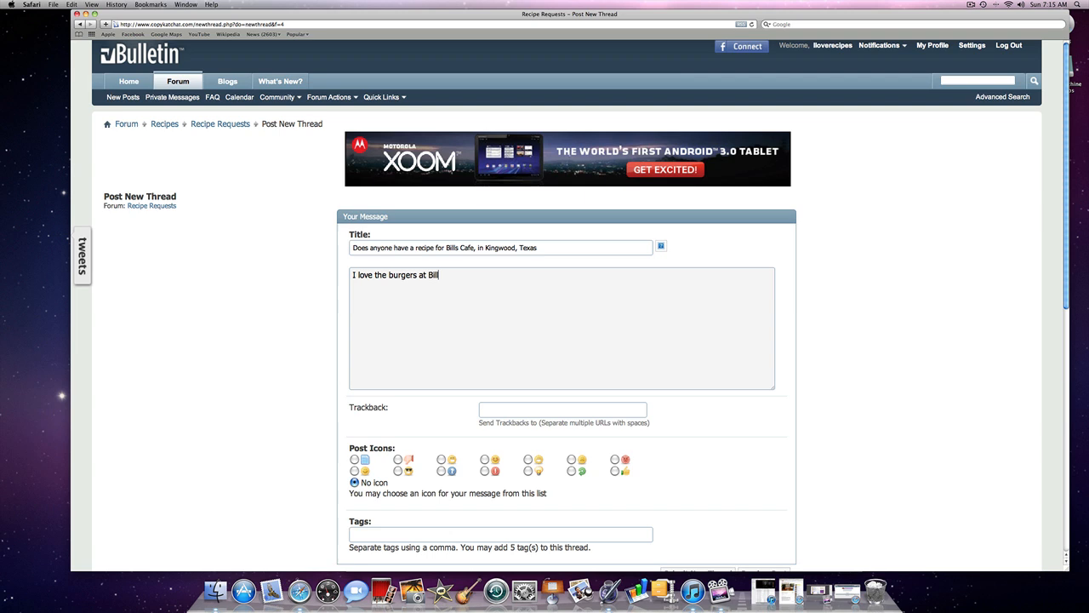
{"action": "type", "text": "s Cafe, does"}
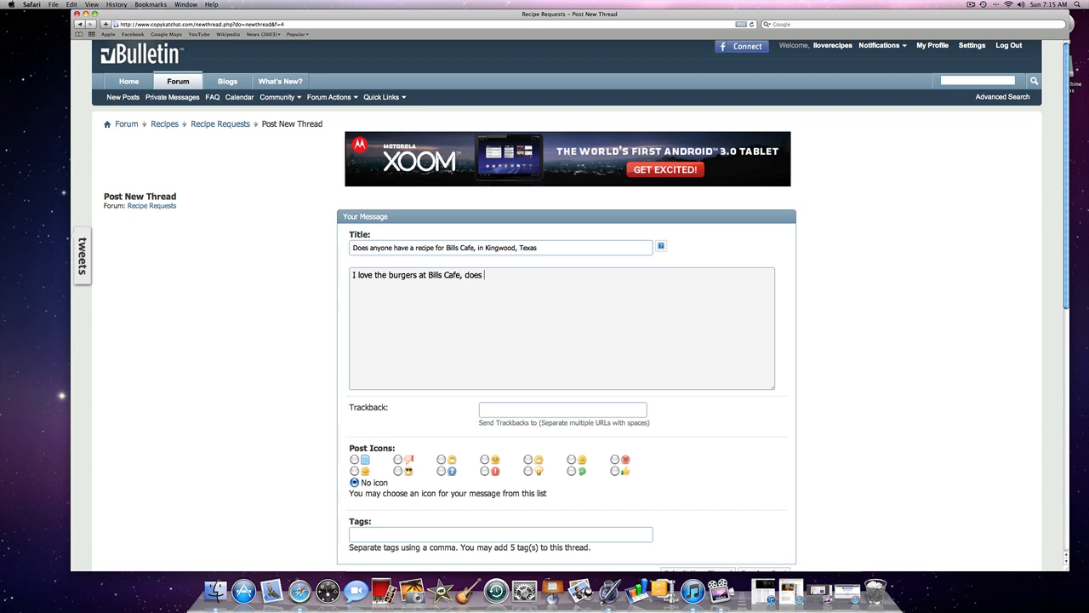
{"action": "type", "text": "anyone know how"}
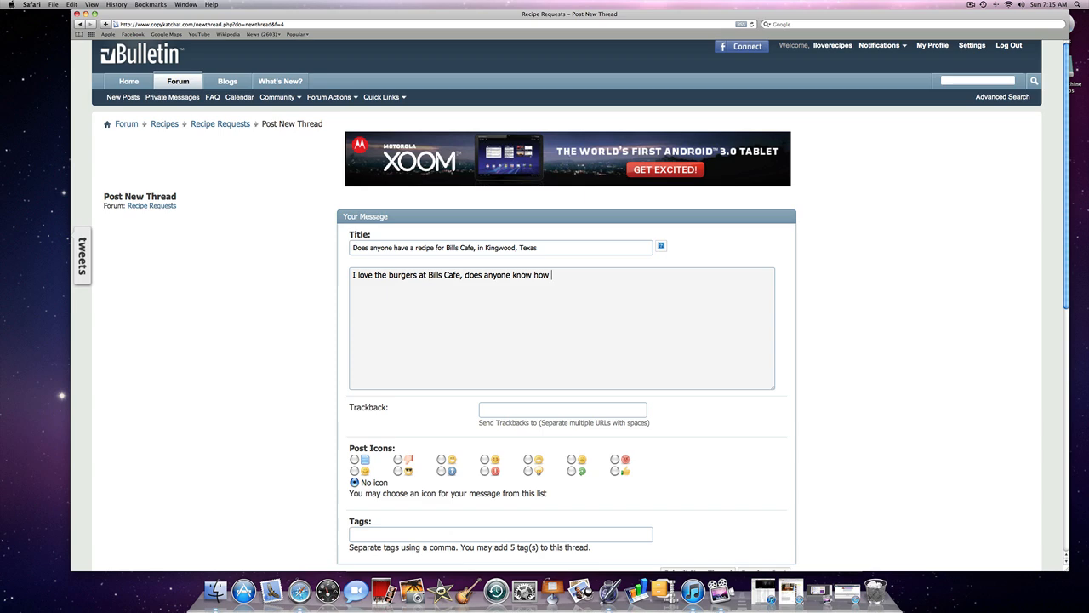
{"action": "type", "text": "you make them?"}
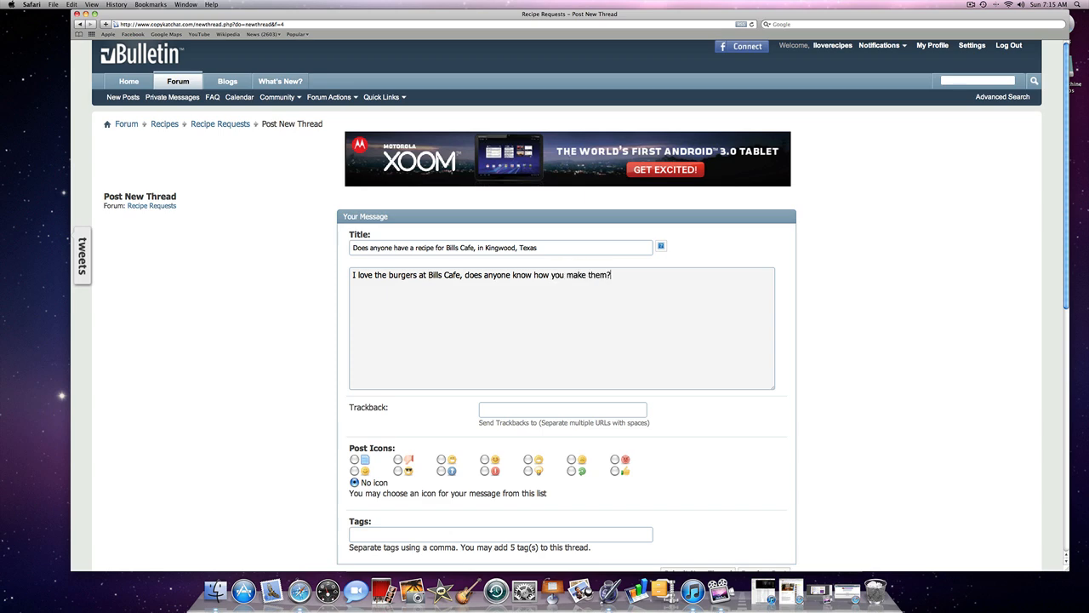
{"action": "type", "text": "Thanks"}
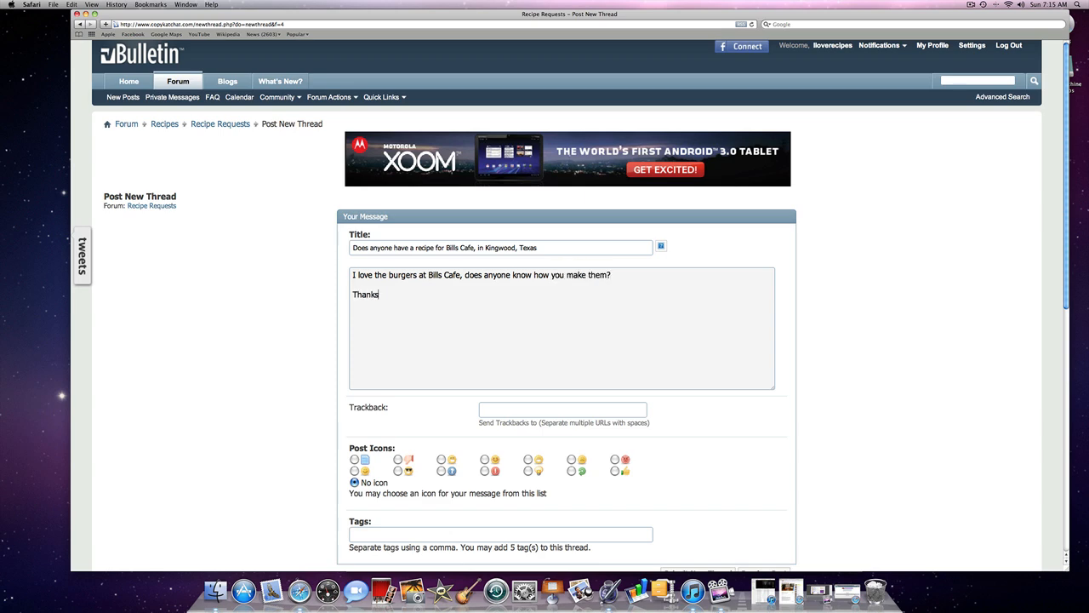
{"action": "type", "text": "!"}
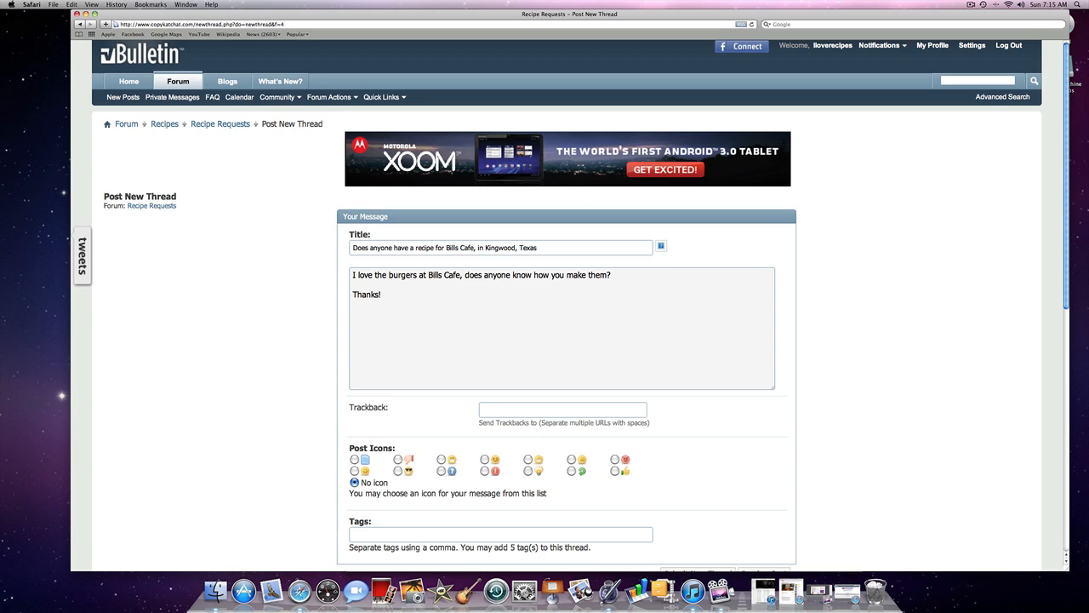
Step: Submit the Bills Cafe thread and scroll through the posted request
{"action": "scroll", "scroll_direction": "down", "scroll_amount": 3}
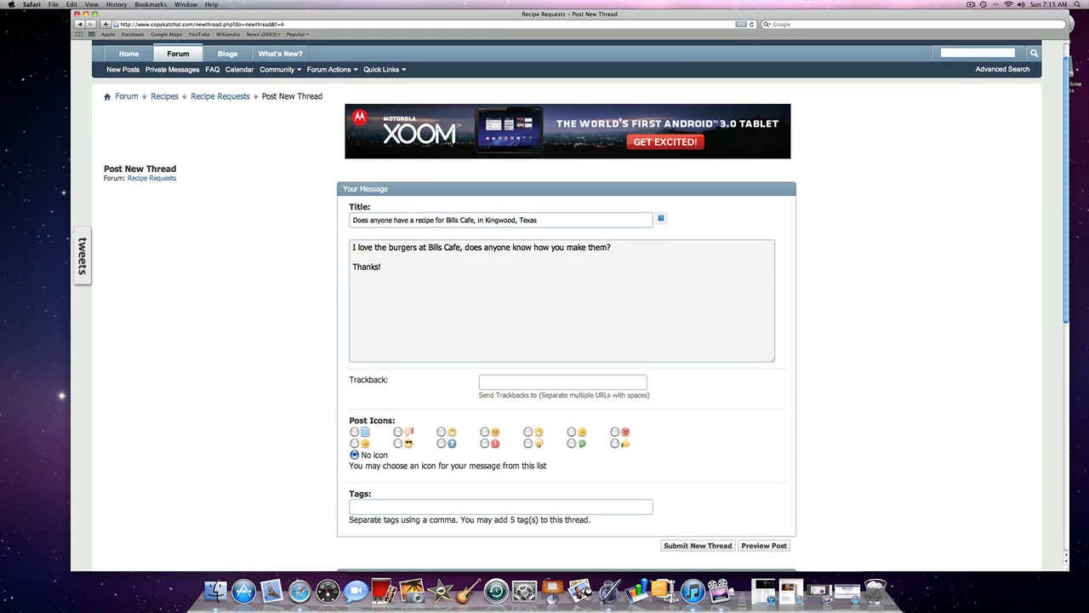
{"action": "scroll", "scroll_direction": "down", "scroll_amount": 3}
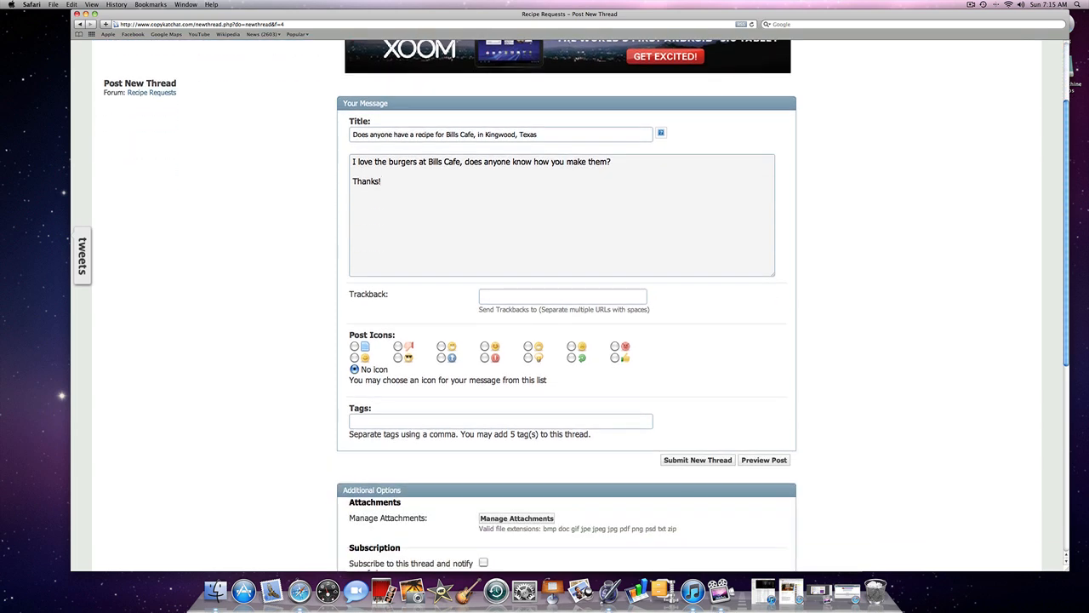
{"action": "scroll", "scroll_direction": "down", "scroll_amount": 3}
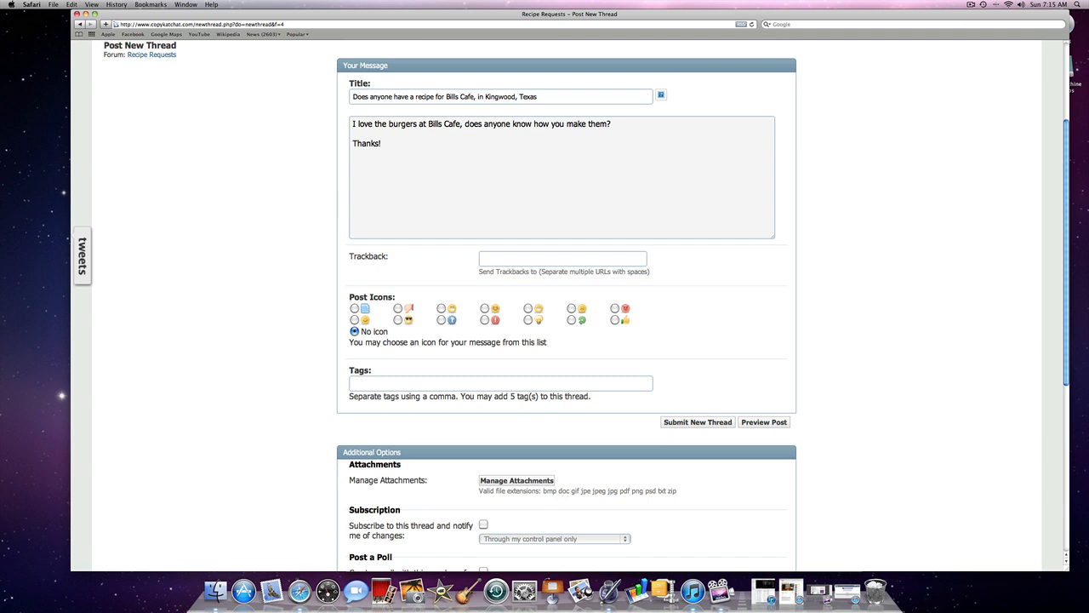
{"action": "scroll", "scroll_direction": "down", "scroll_amount": 3}
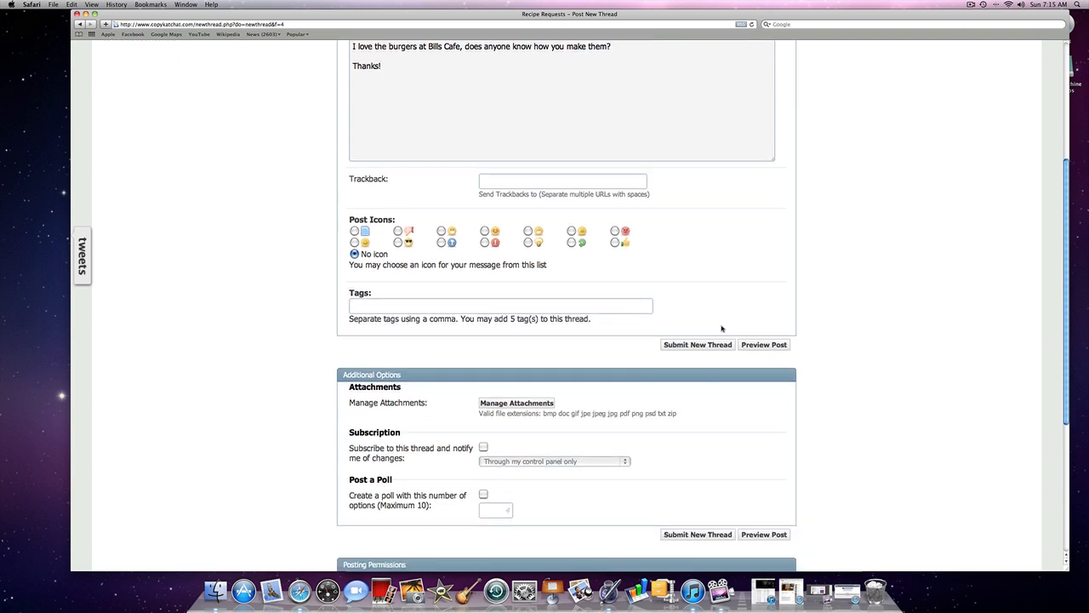
{"action": "left_click", "coordinate": [696, 344]}
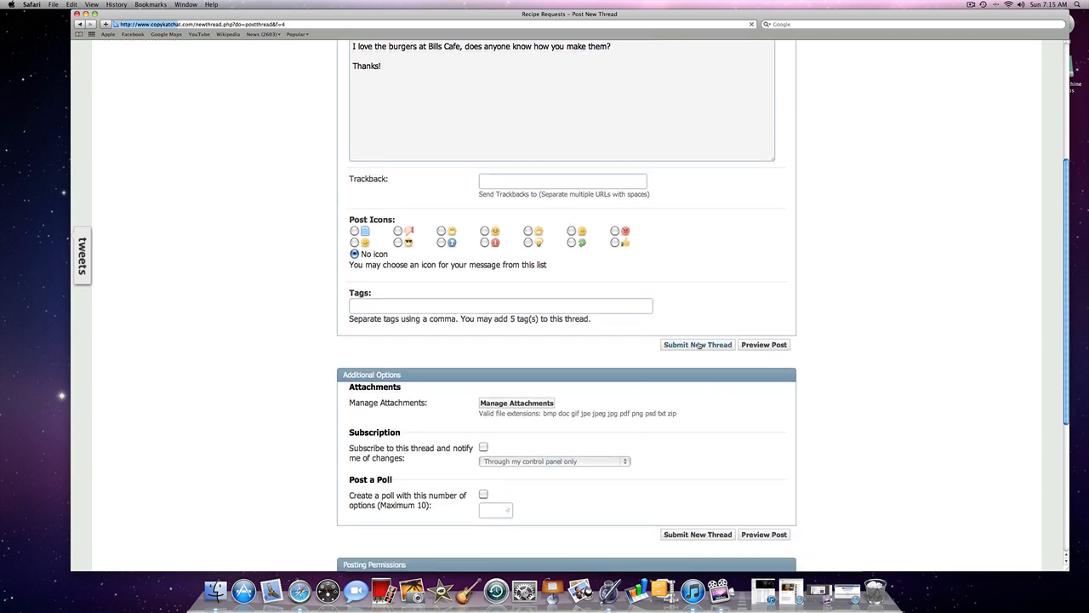
{"action": "left_click", "coordinate": [697, 345]}
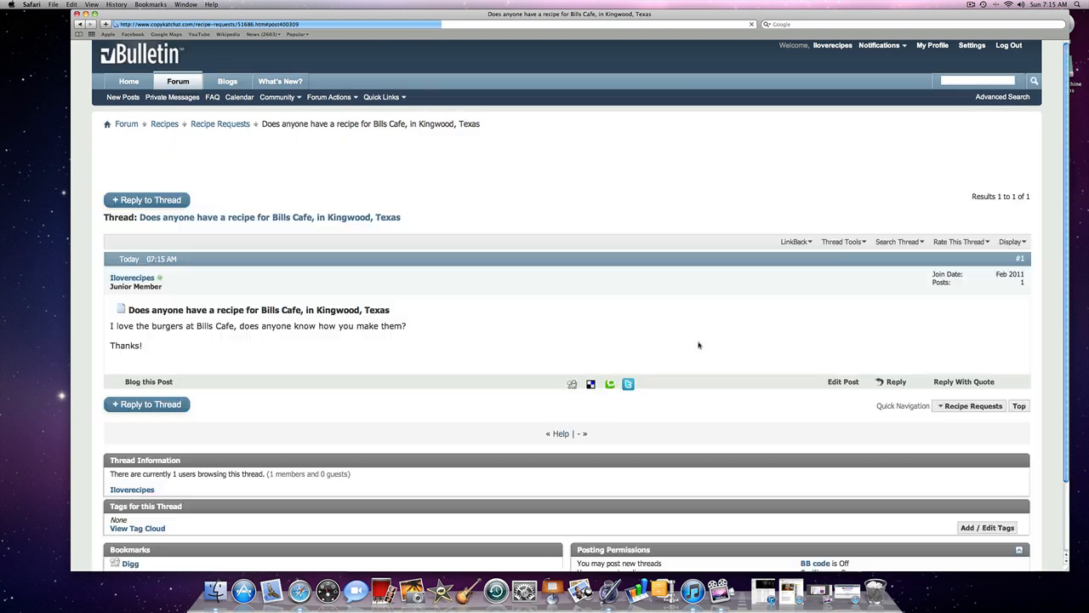
{"action": "scroll", "scroll_direction": "down", "scroll_amount": 3}
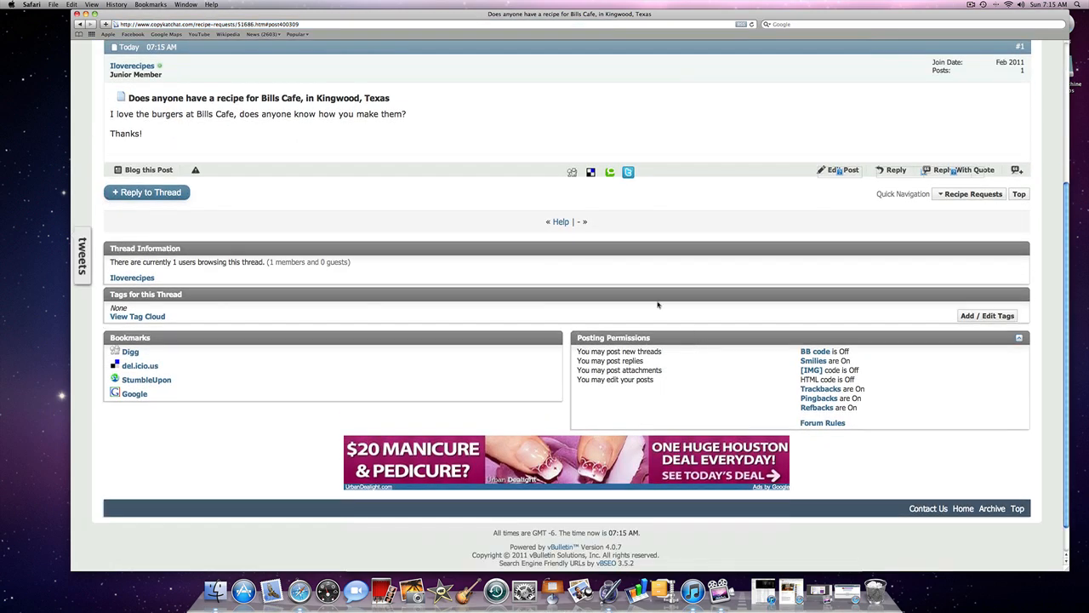
{"action": "mouse_move", "coordinate": [343, 163]}
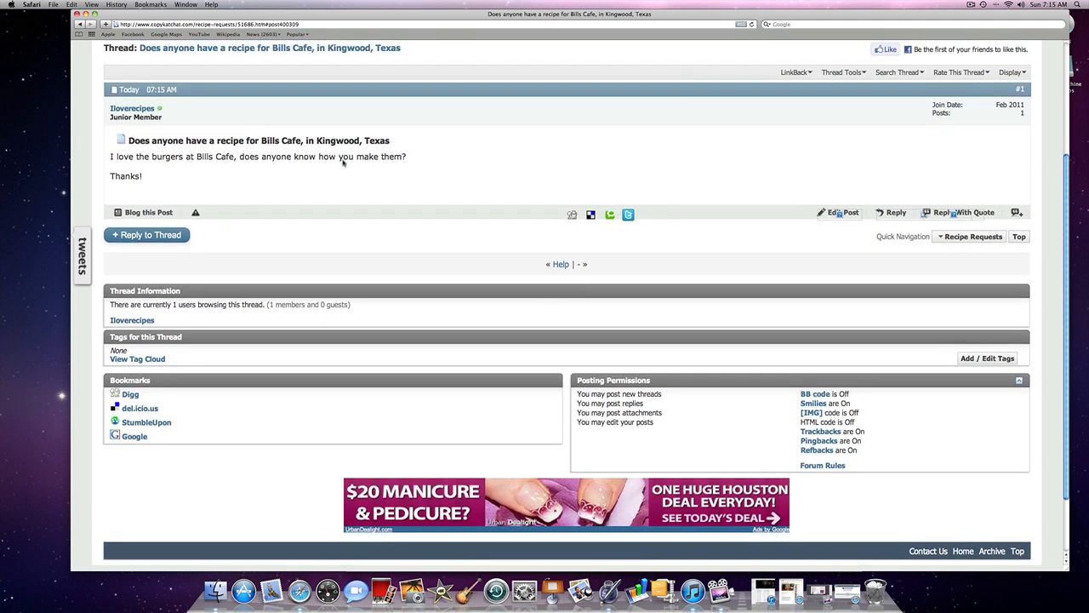
{"action": "scroll", "scroll_direction": "down", "scroll_amount": 3}
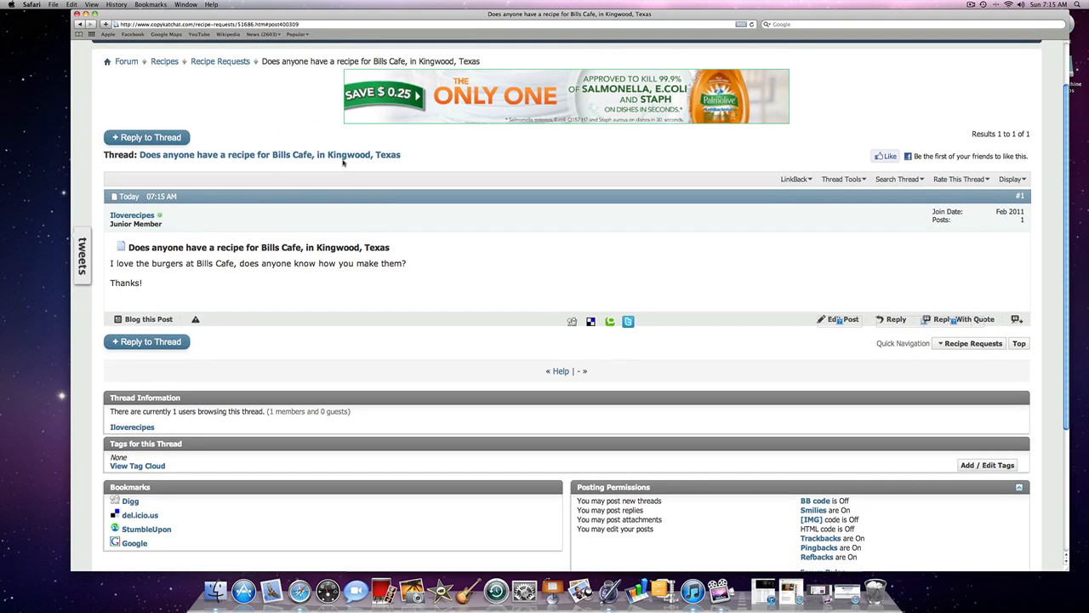